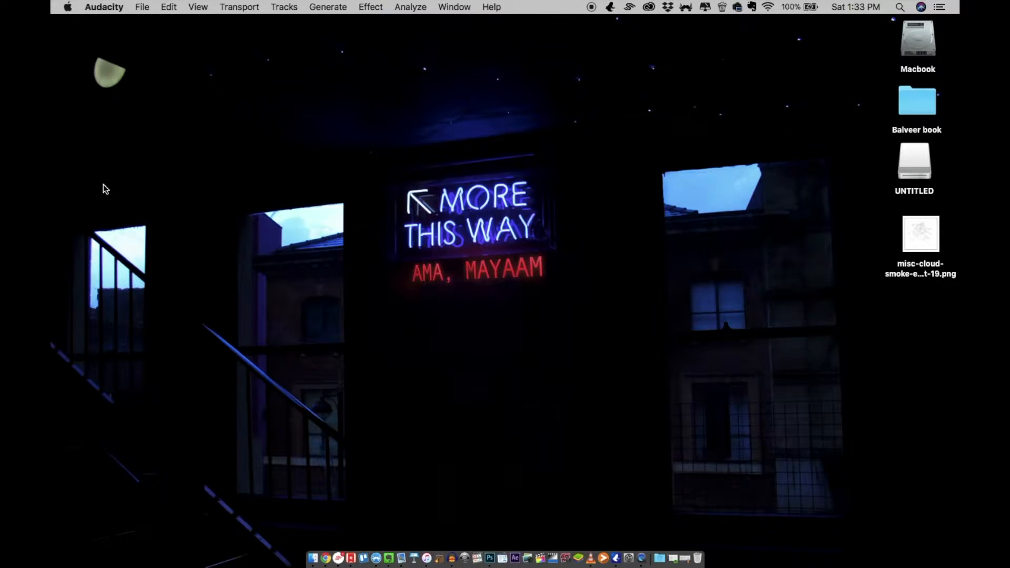
mouse_move(840, 317)
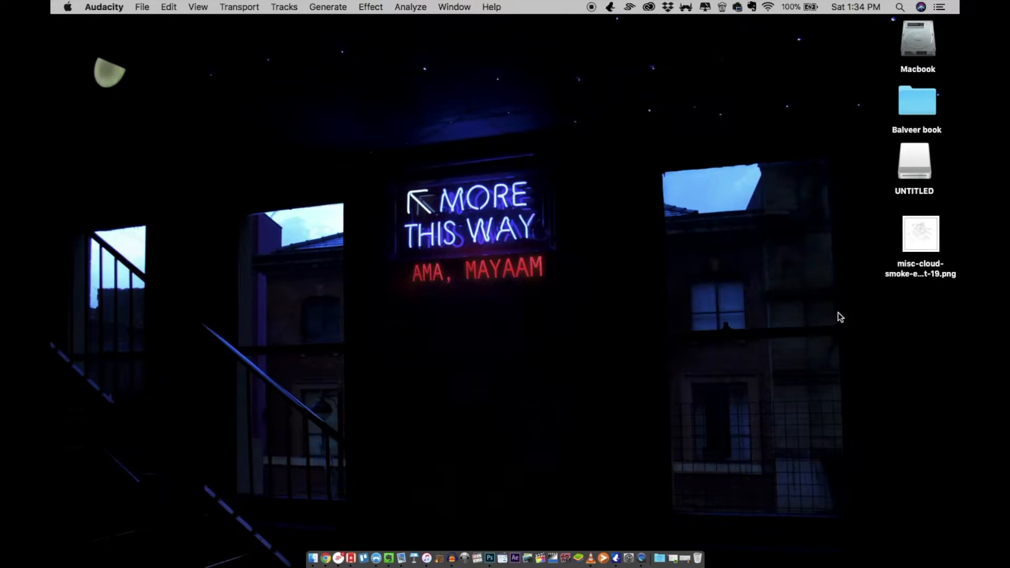
Select the misc-cloud-smoke PNG on the desktop for a Quick Look preview
click(921, 234)
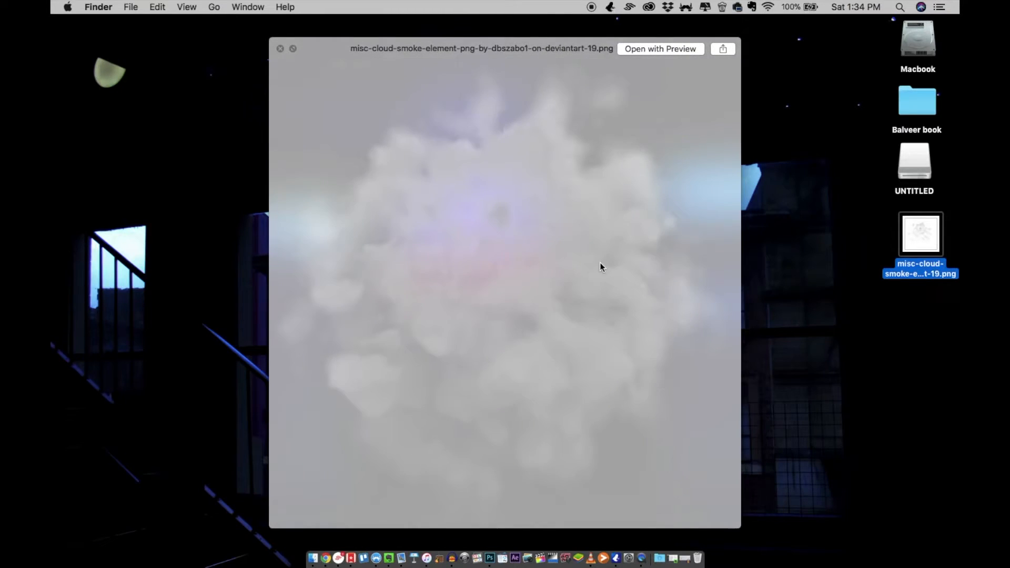
mouse_move(460, 125)
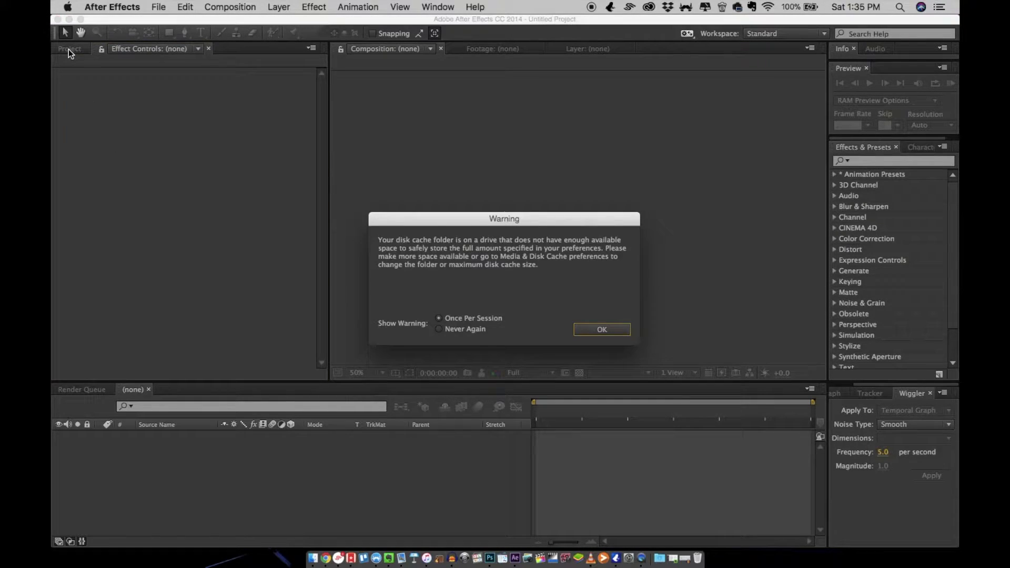
Dismiss the disk cache warning and create Comp 1 with the HDV 720 preset
click(602, 329)
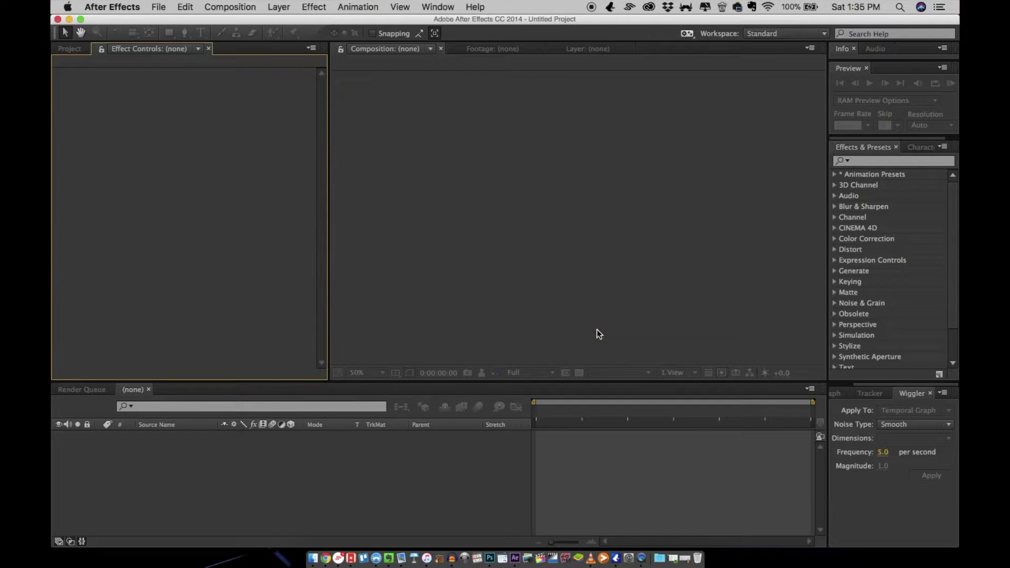
click(69, 48)
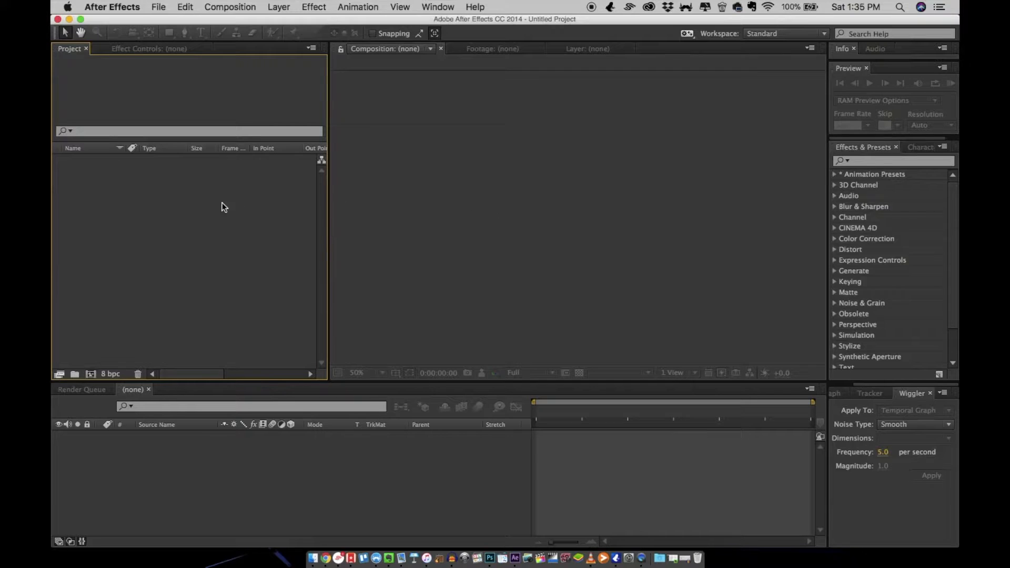
click(230, 7)
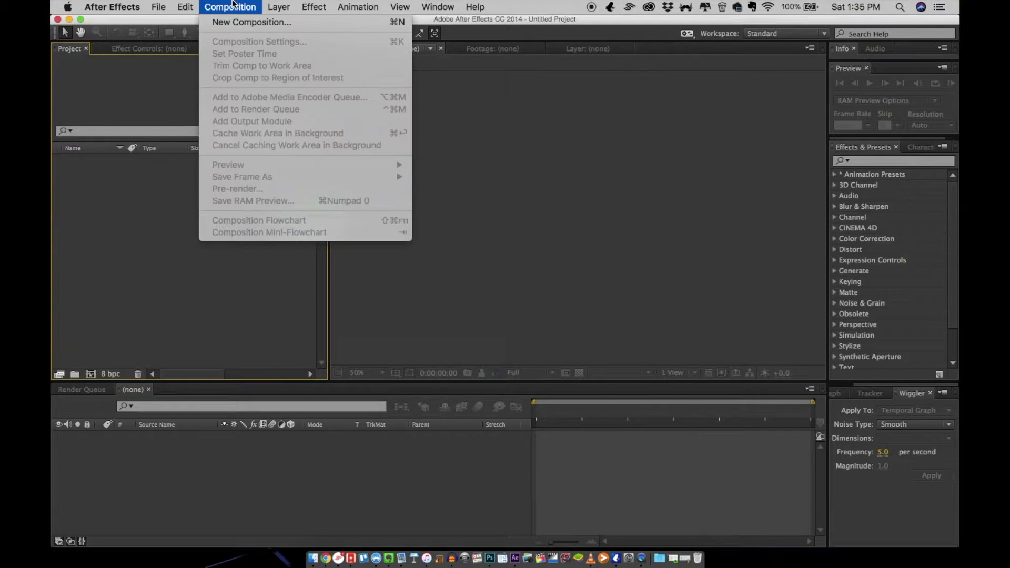
click(254, 21)
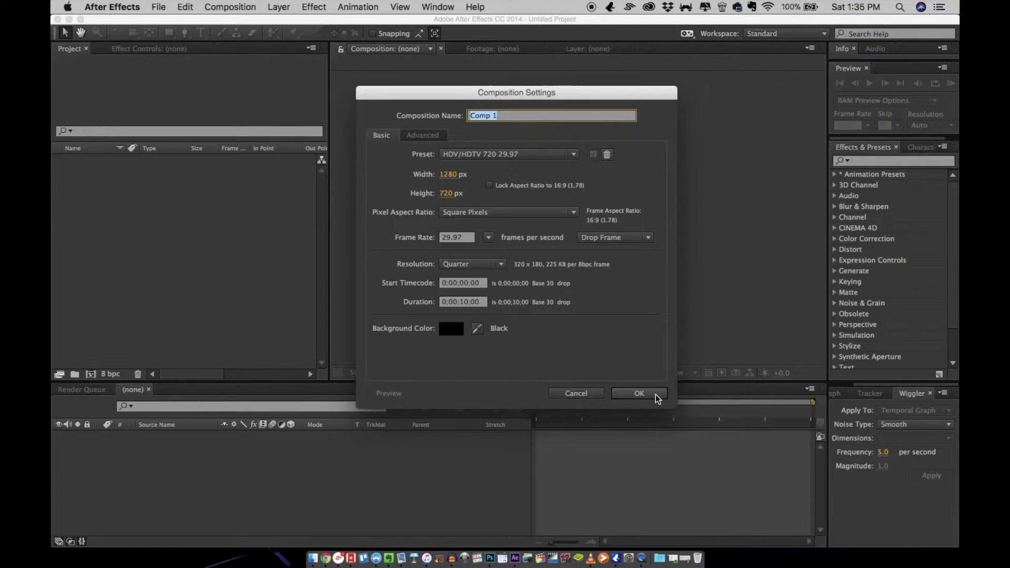
click(639, 393)
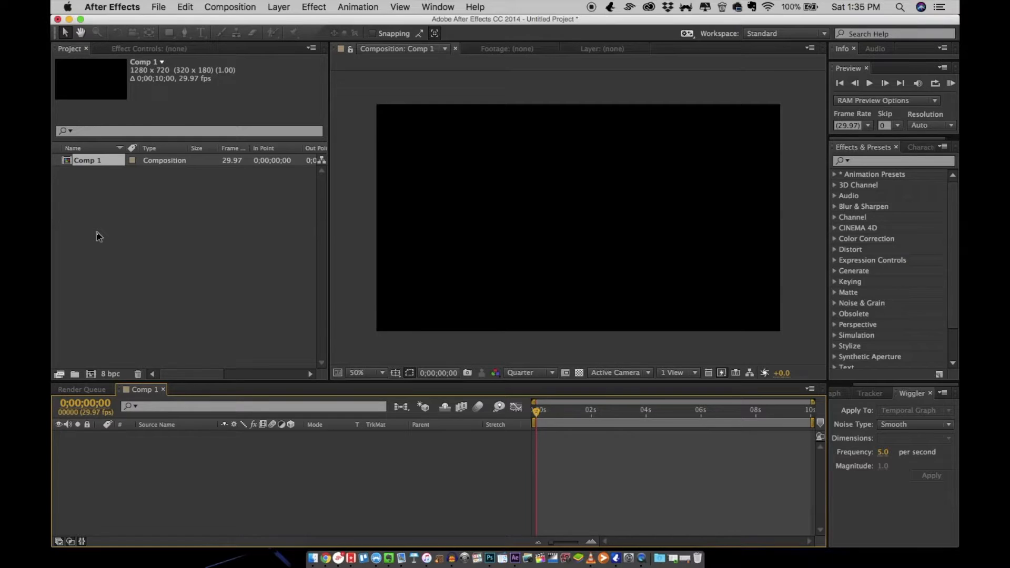
mouse_move(104, 233)
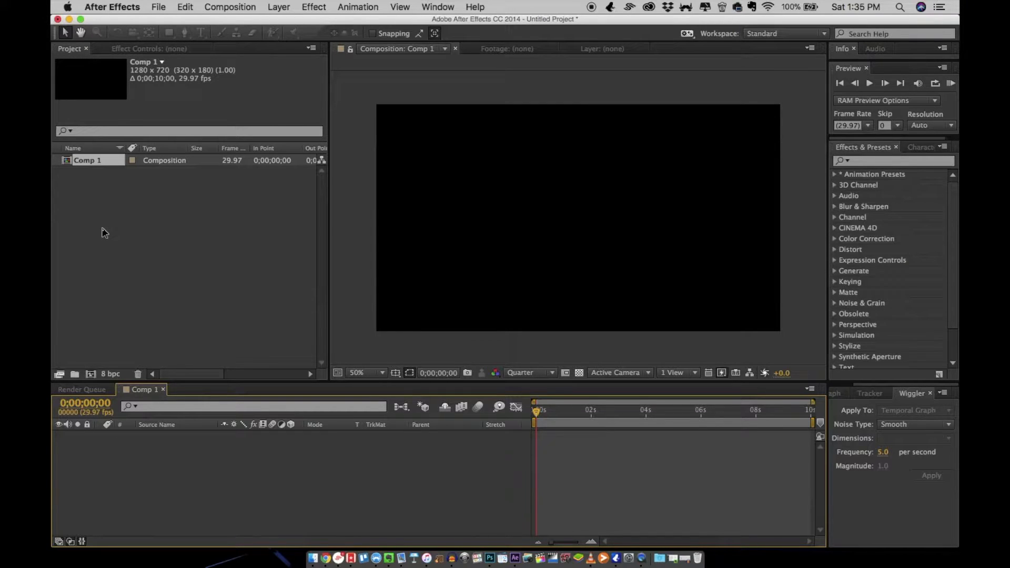
mouse_move(325, 558)
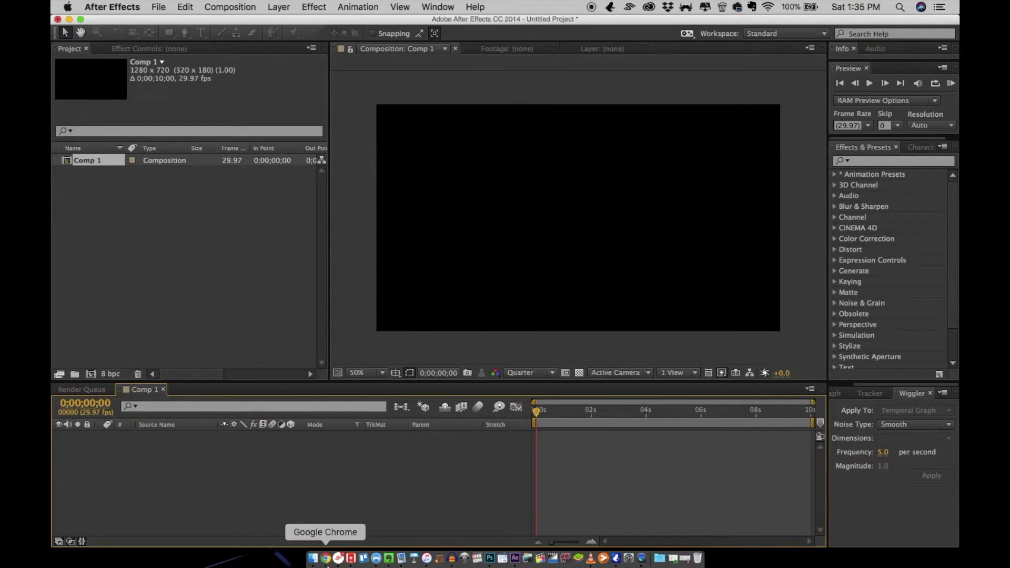
mouse_move(359, 159)
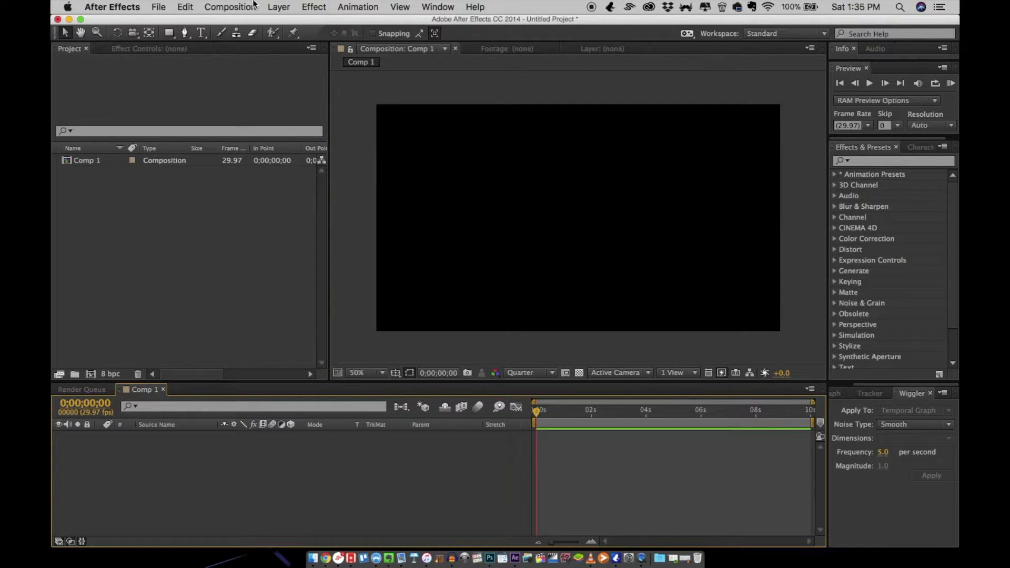
Add a new black solid layer to Comp 1
click(279, 7)
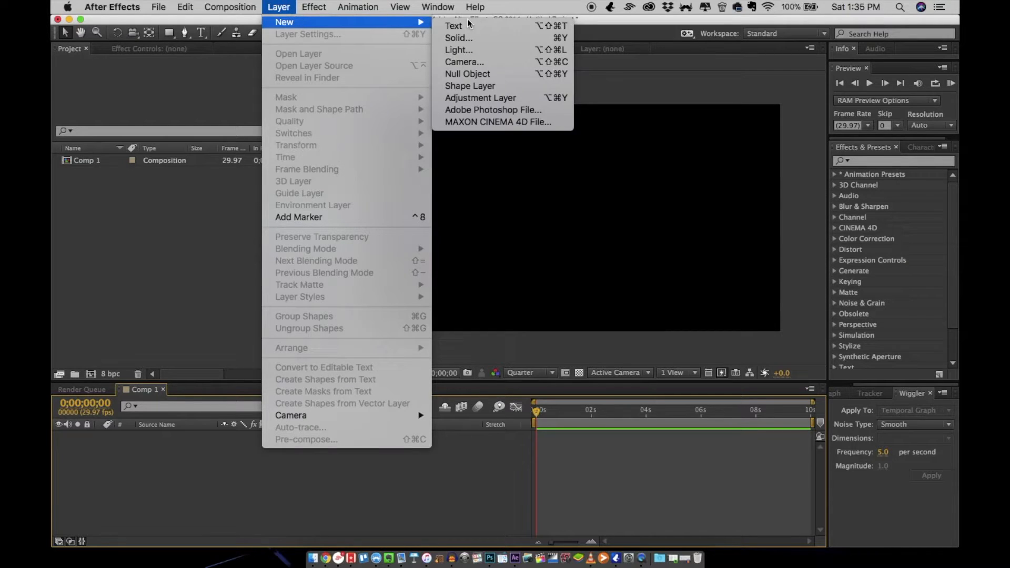
click(459, 38)
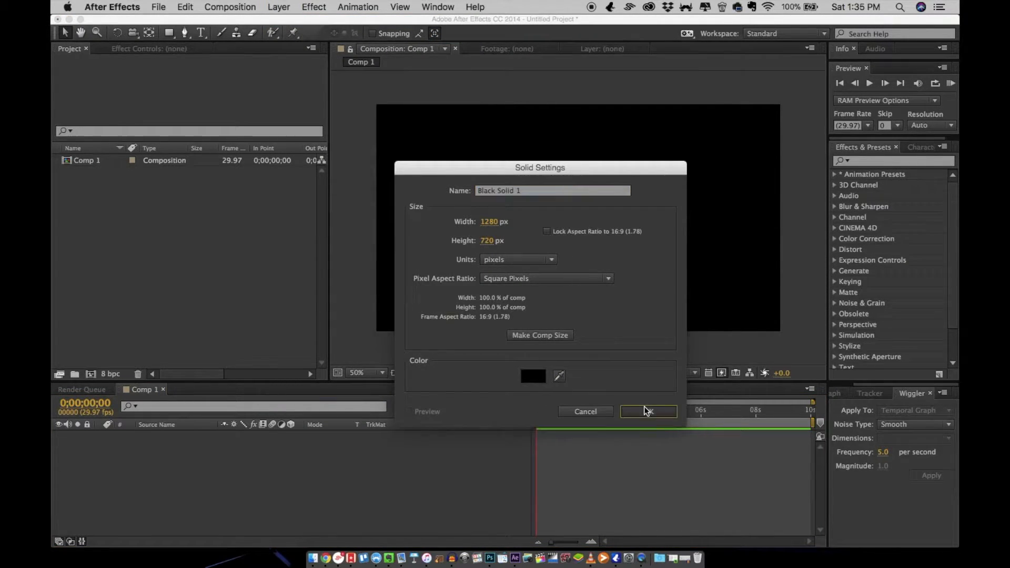
click(648, 411)
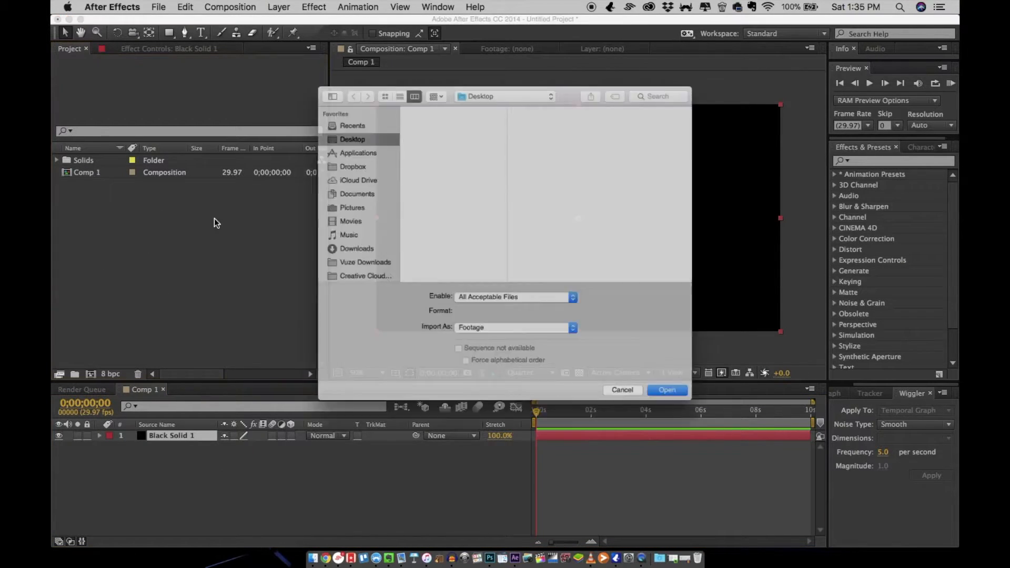
Import the cloud smoke PNG, hide its layer, and select Black Solid 1
click(445, 96)
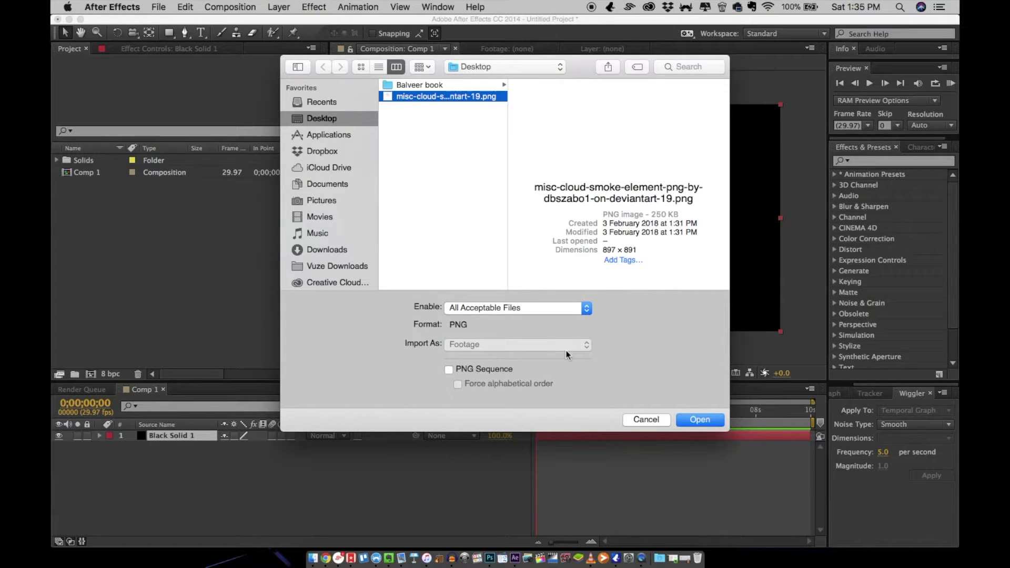
click(700, 420)
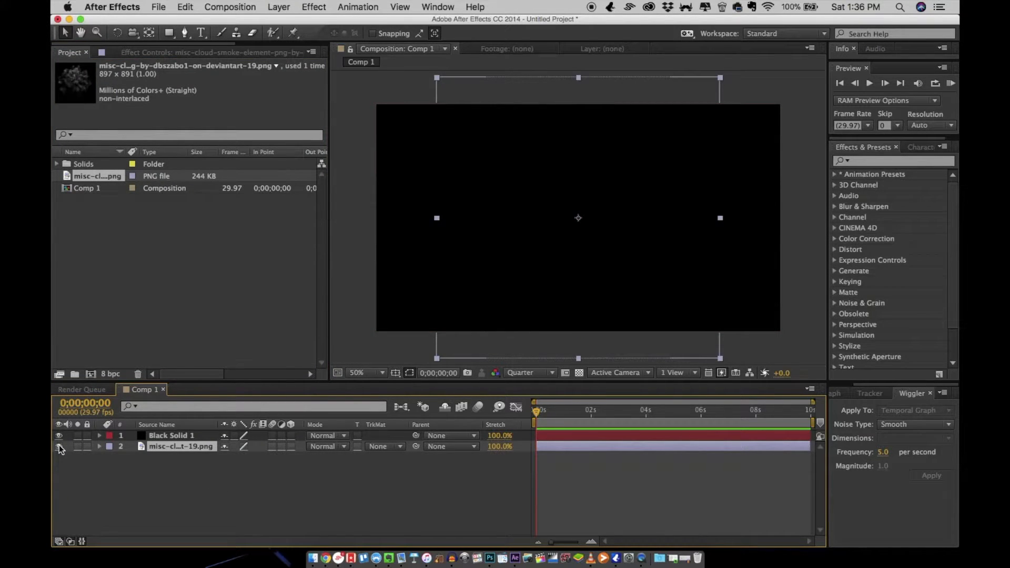
click(59, 447)
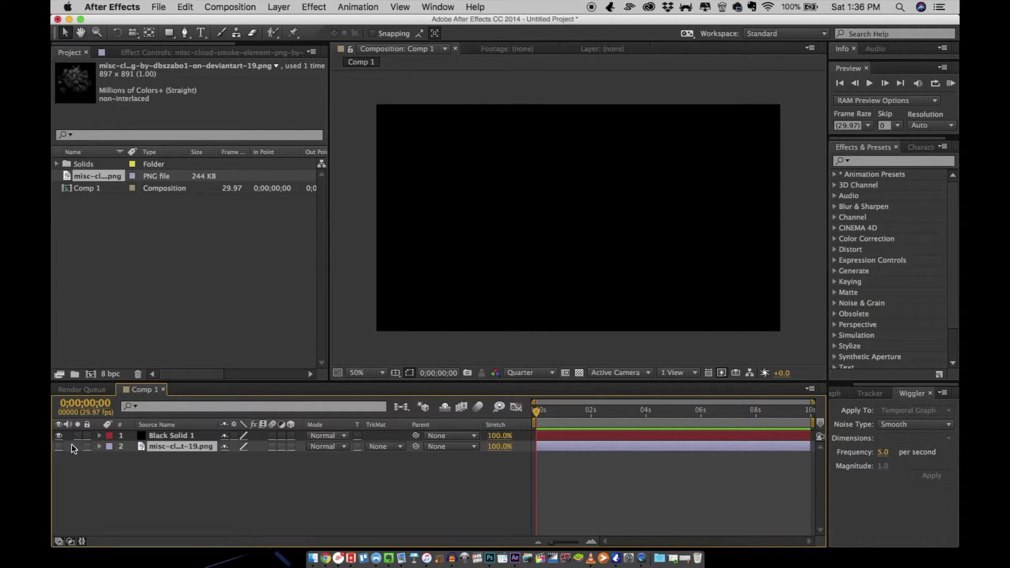
click(171, 435)
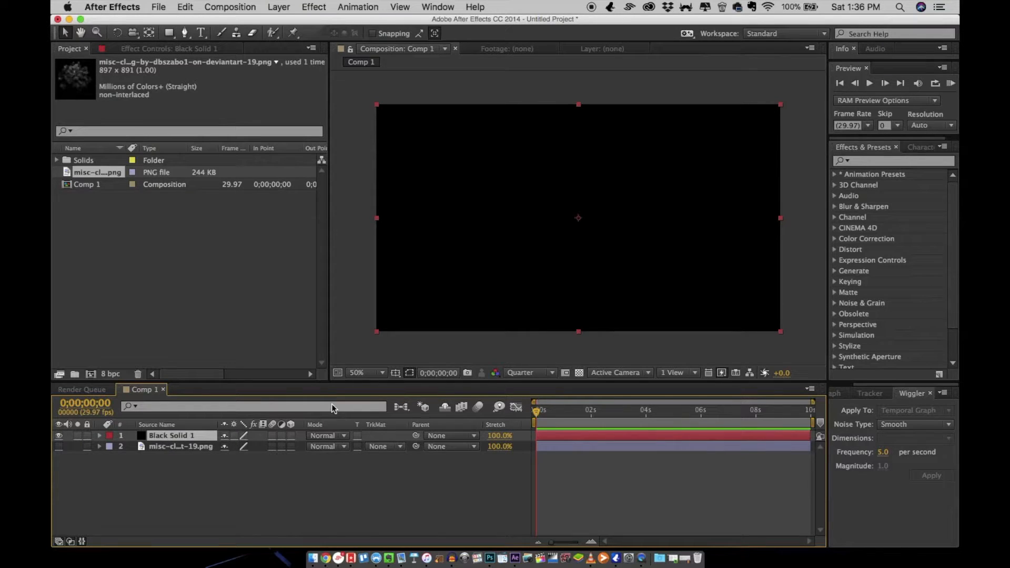
Apply CC Particle World, lower the emitter to the grid floor, and scrub ahead
click(895, 161)
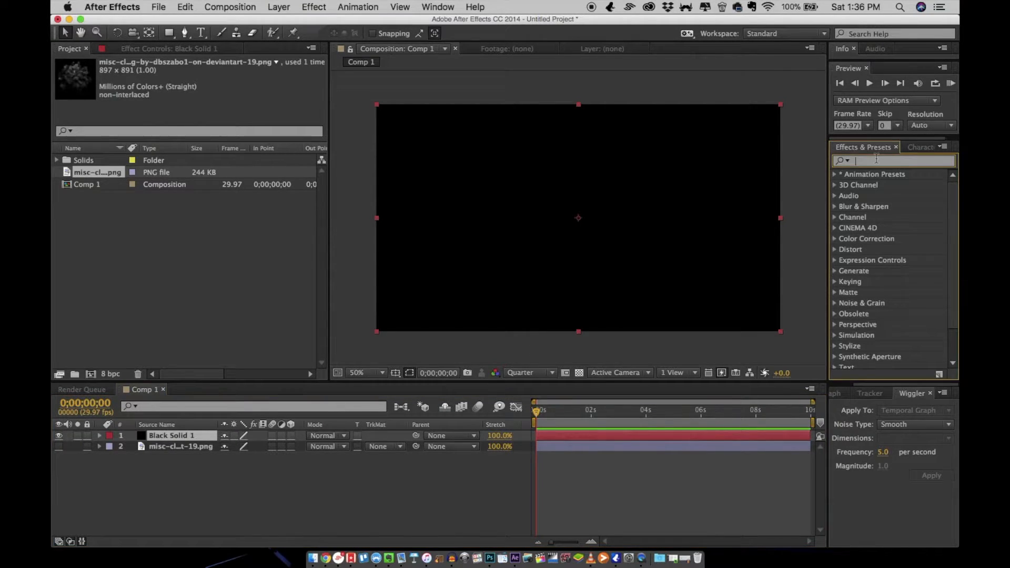
text(cc pa)
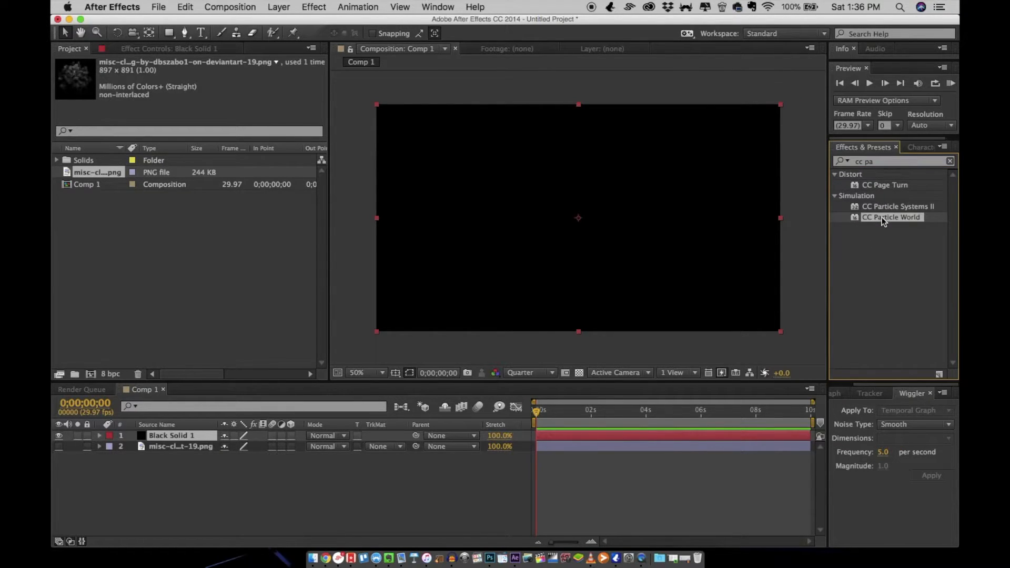
double_click(891, 217)
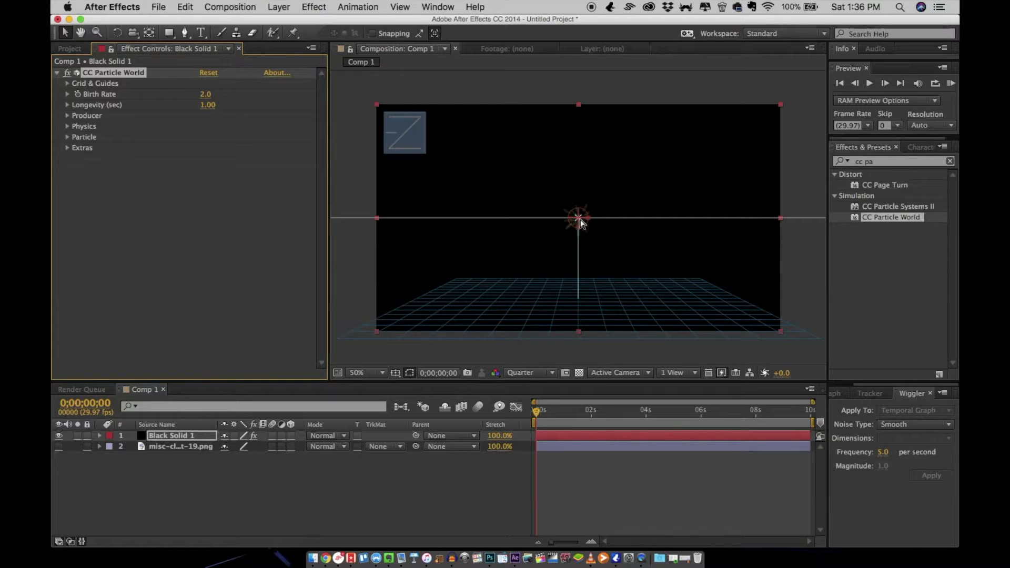
drag(578, 217, 578, 295)
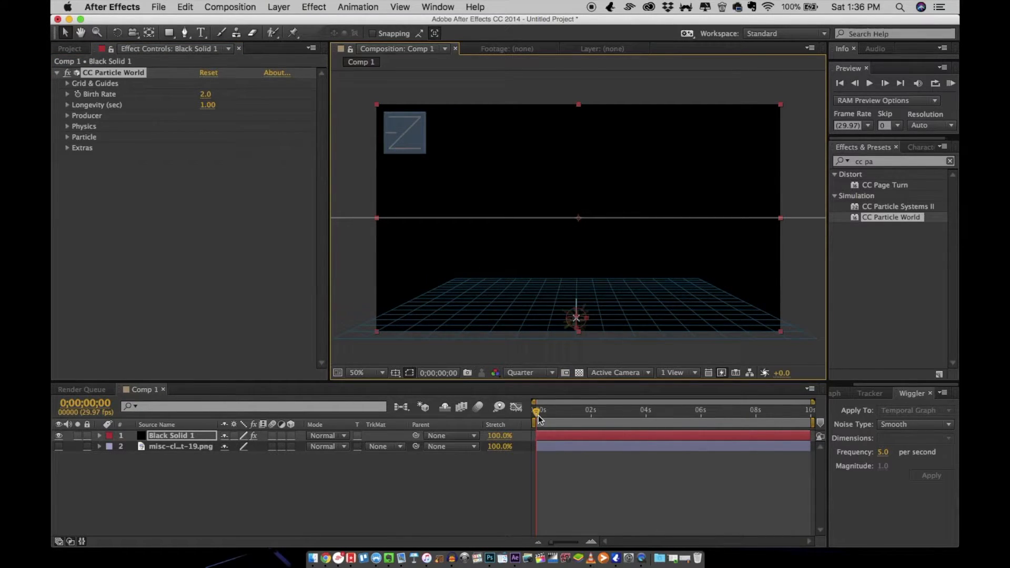
drag(537, 413, 565, 412)
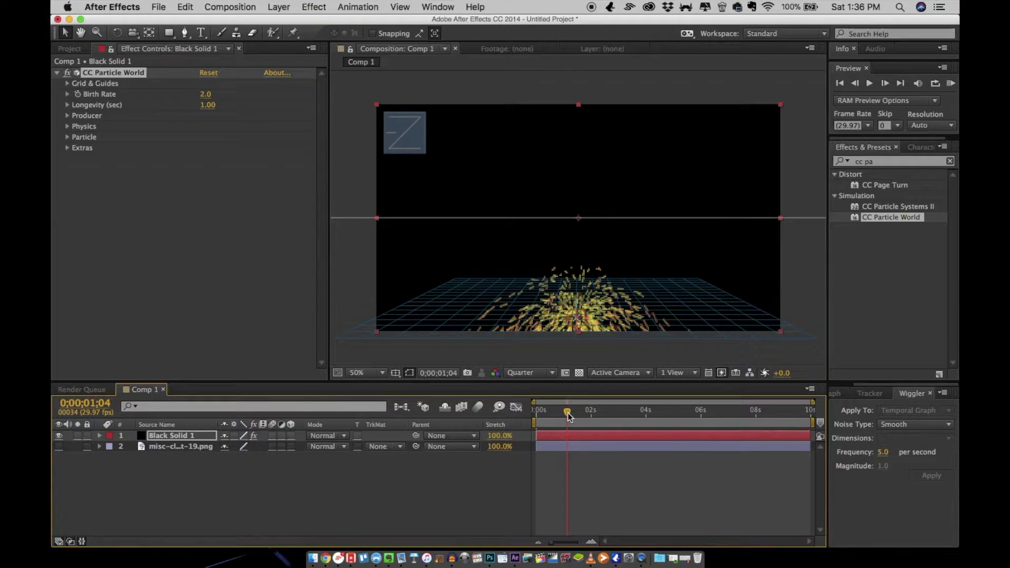
drag(565, 412, 571, 413)
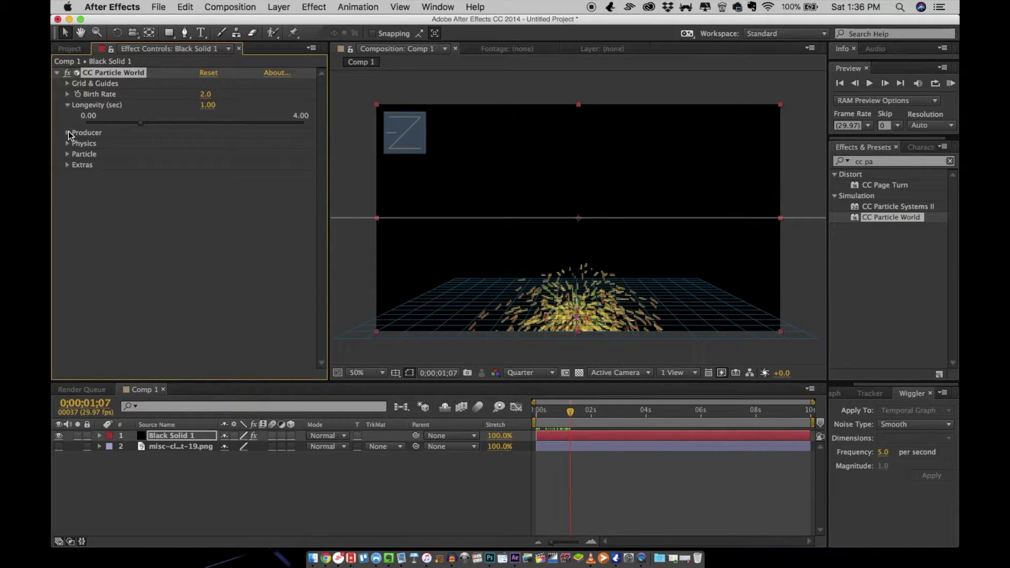
Set Producer radius Y 0.13 and Z 0.21, repositioning the emitter
click(67, 132)
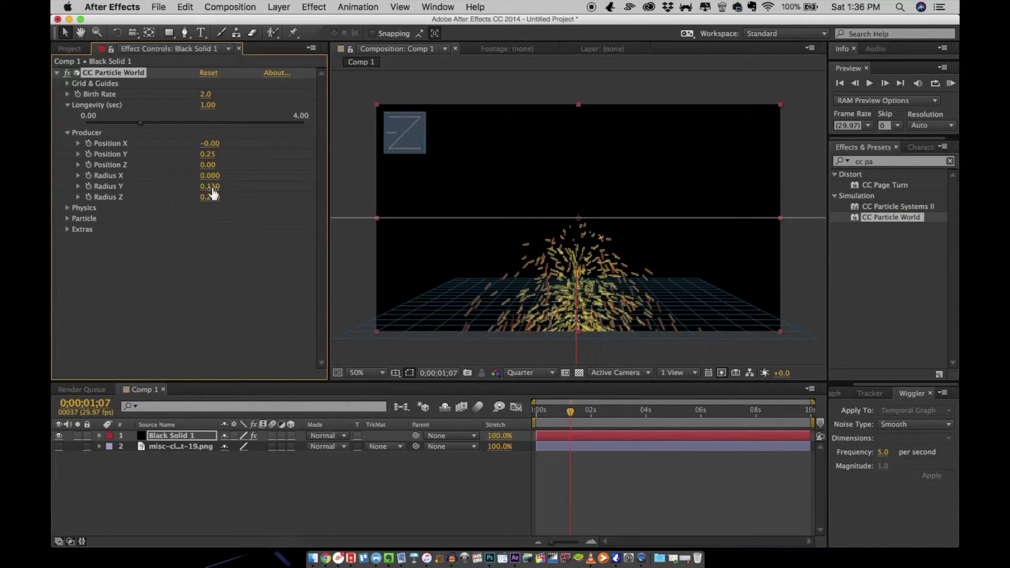
drag(571, 410, 543, 411)
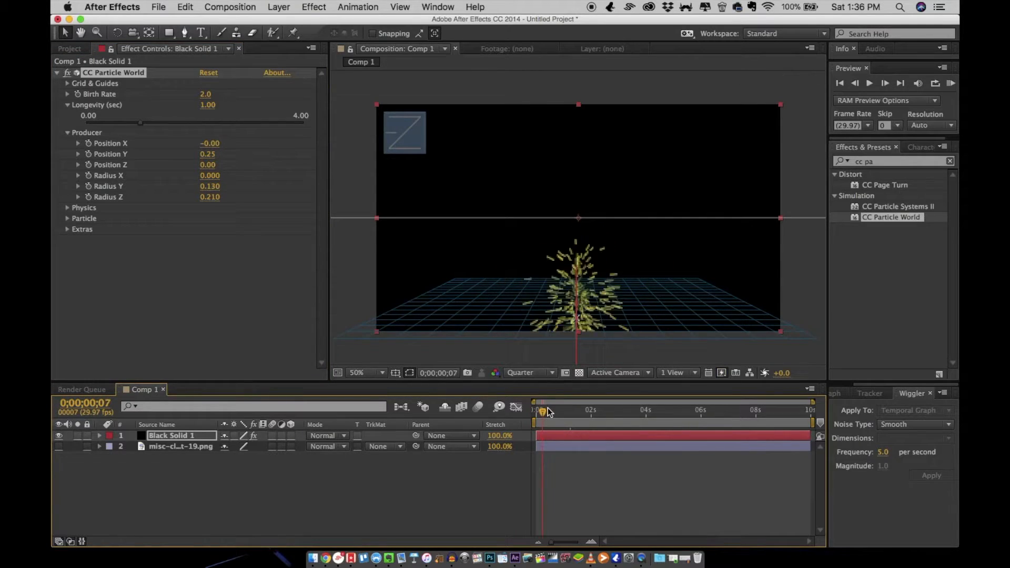
drag(543, 410, 556, 411)
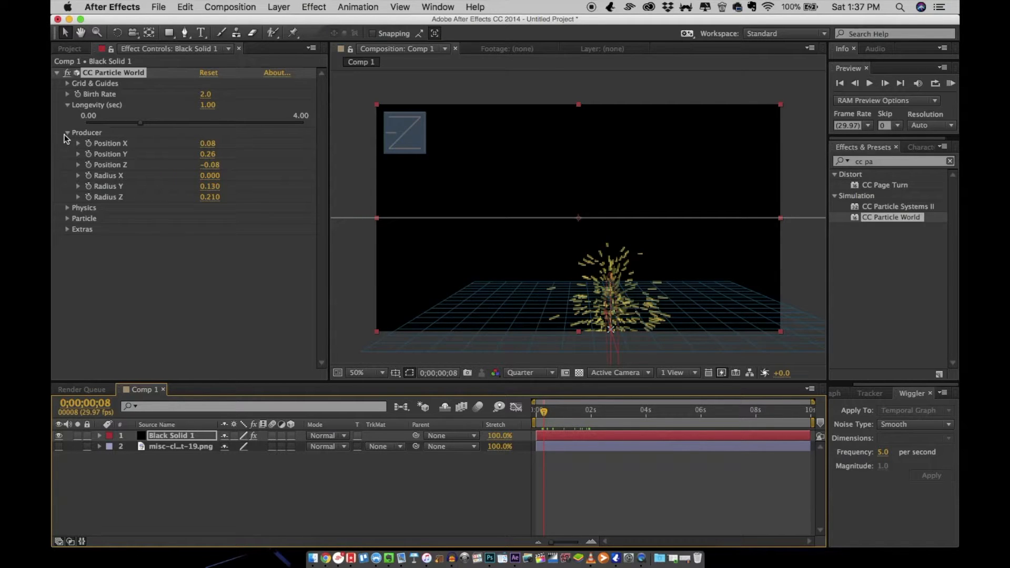
Set Physics Animation to Fire and Velocity to 0.05, then preview
click(67, 143)
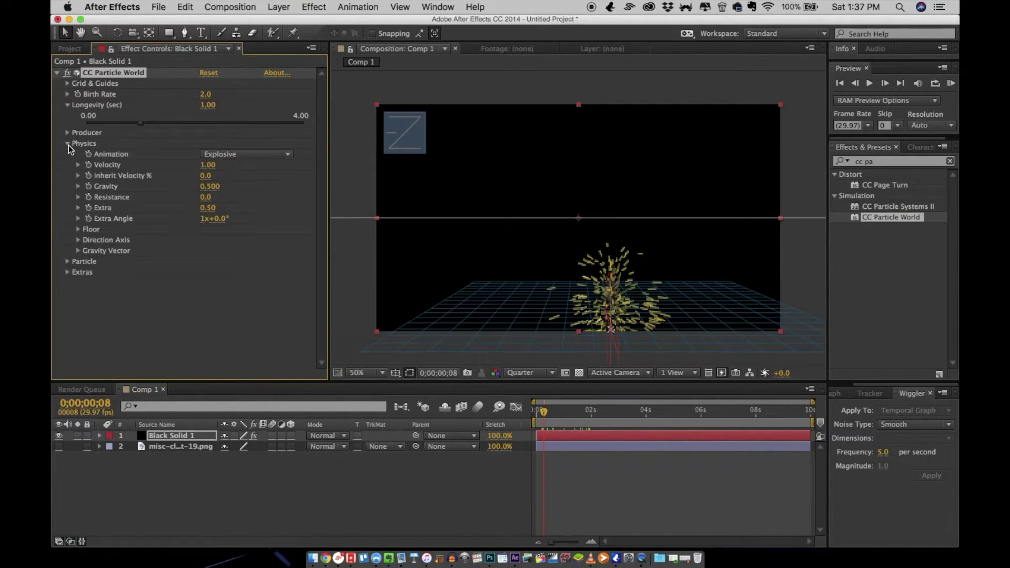
click(245, 154)
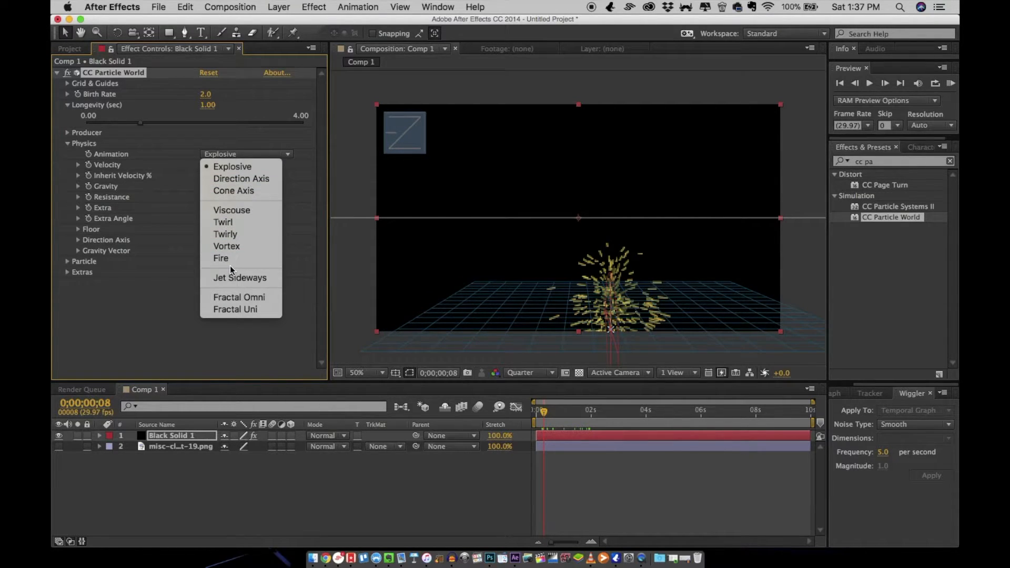
mouse_move(254, 234)
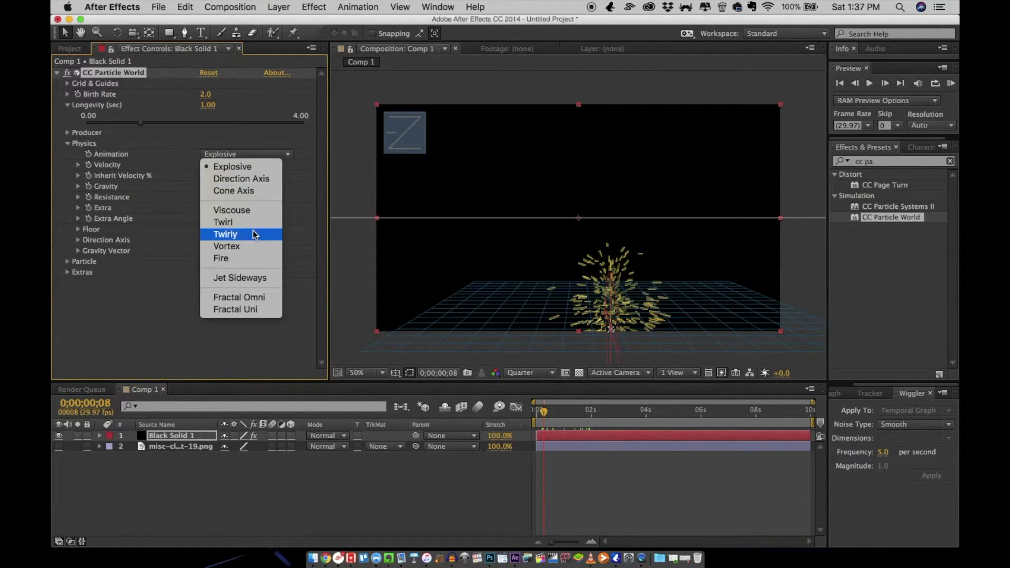
click(220, 258)
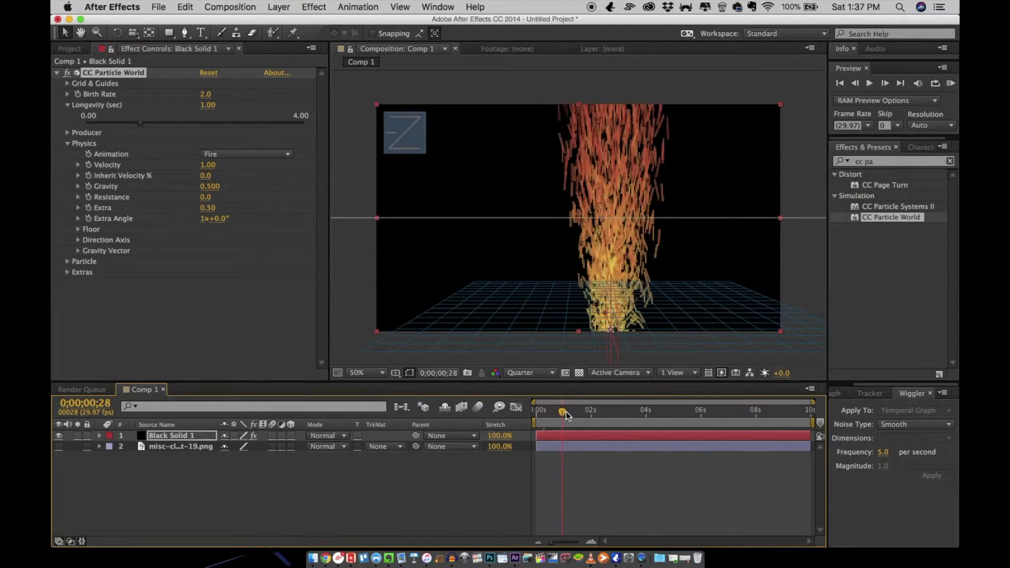
drag(562, 412, 545, 413)
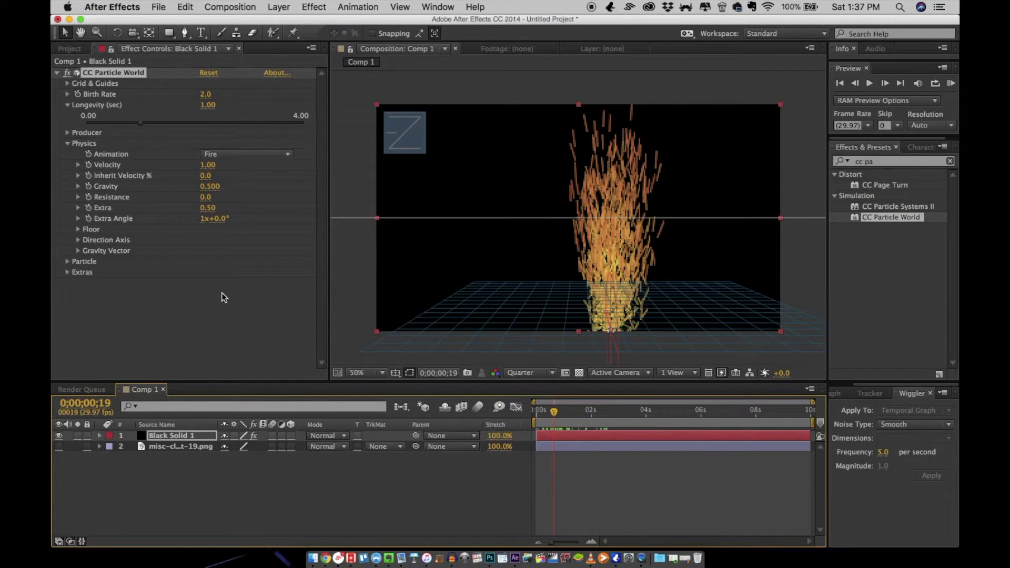
mouse_move(213, 173)
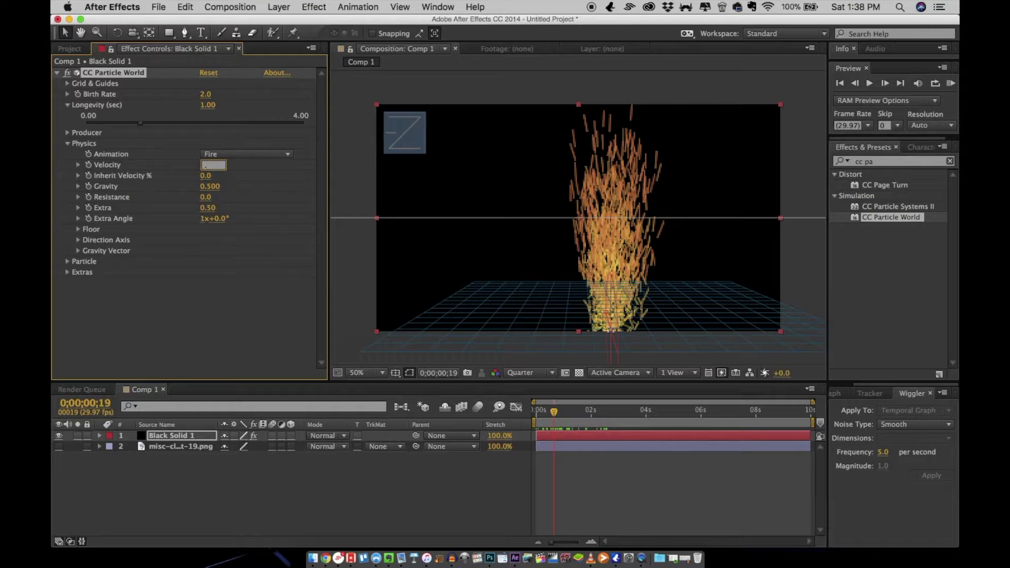
text(0.05)
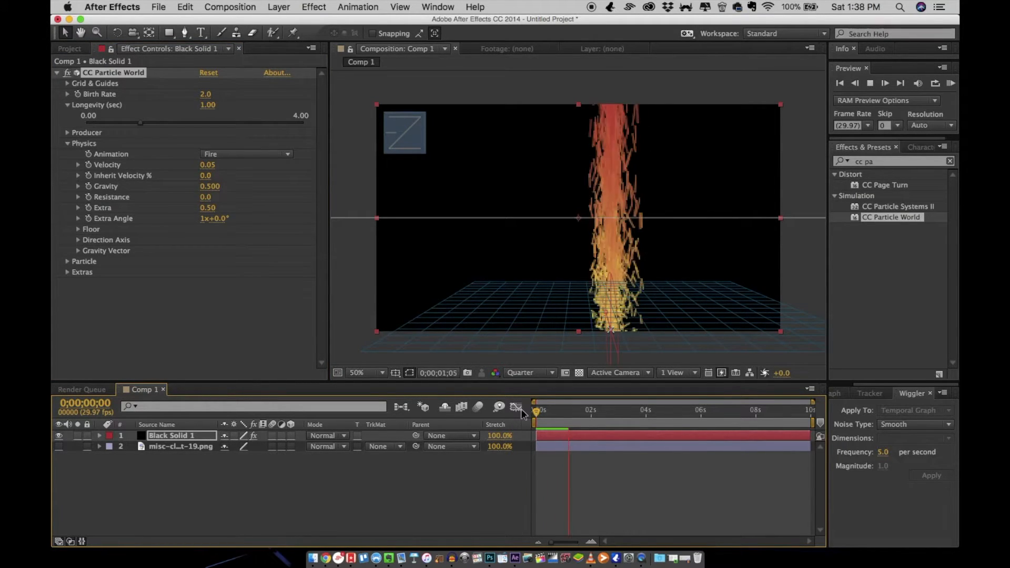
click(574, 410)
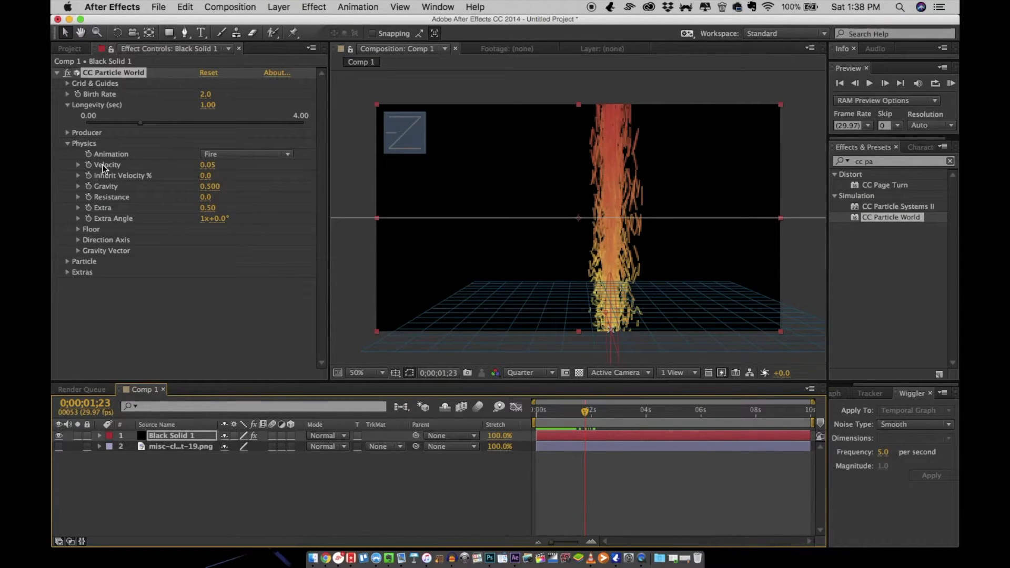
mouse_move(63, 143)
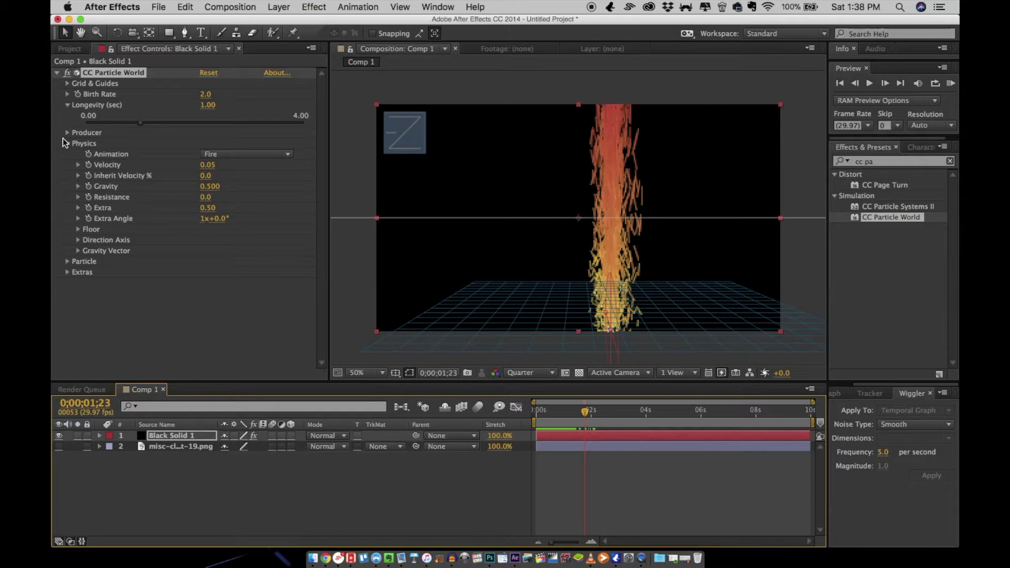
Set Particle Type to Textured Square and open the Texture Layer list
click(67, 143)
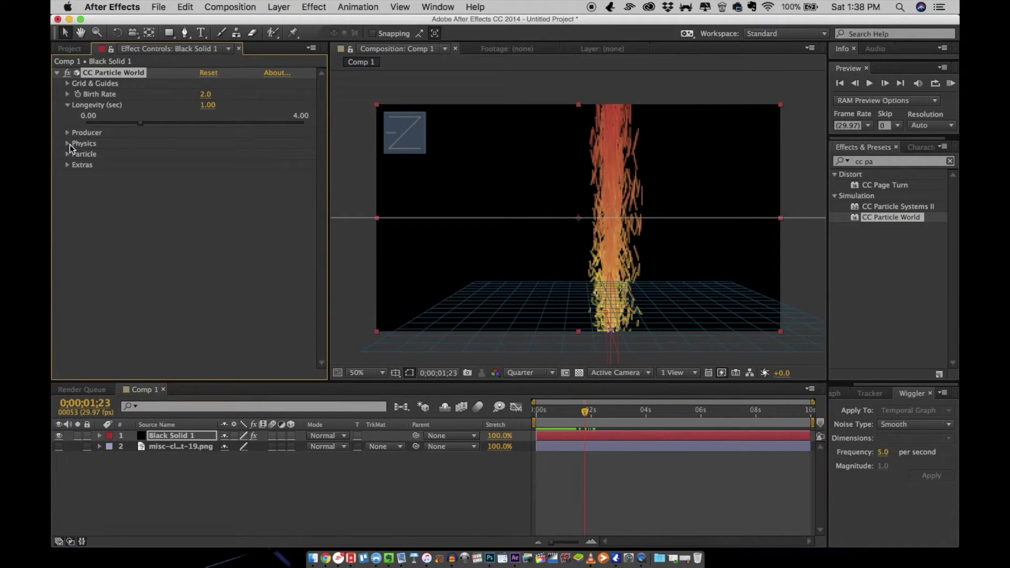
click(68, 153)
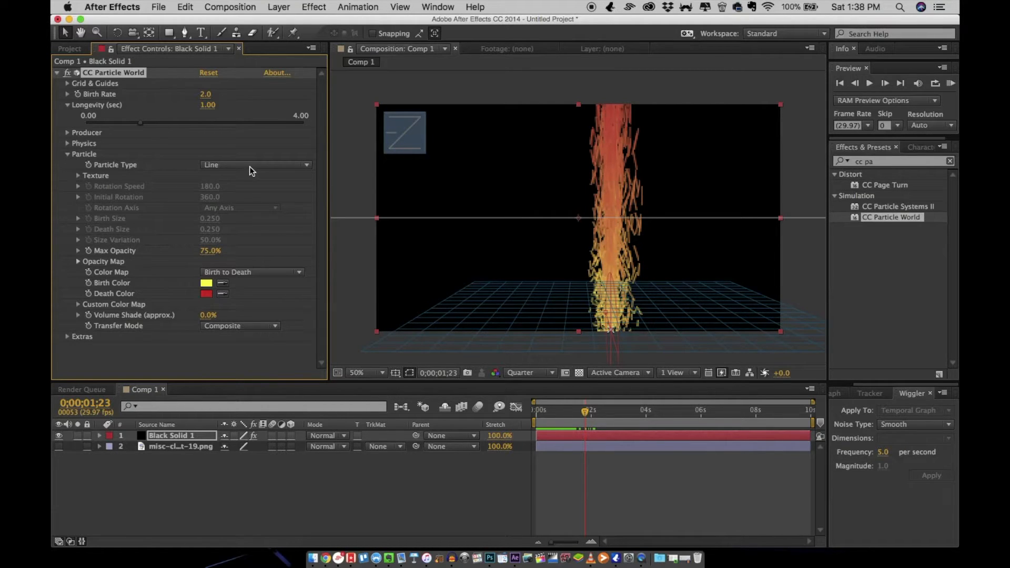
click(254, 164)
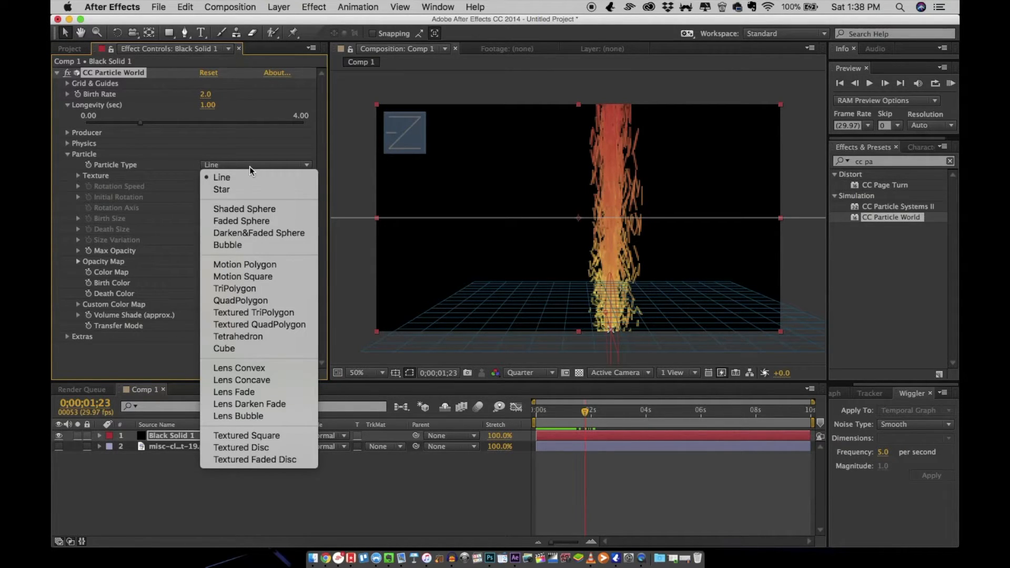
mouse_move(247, 435)
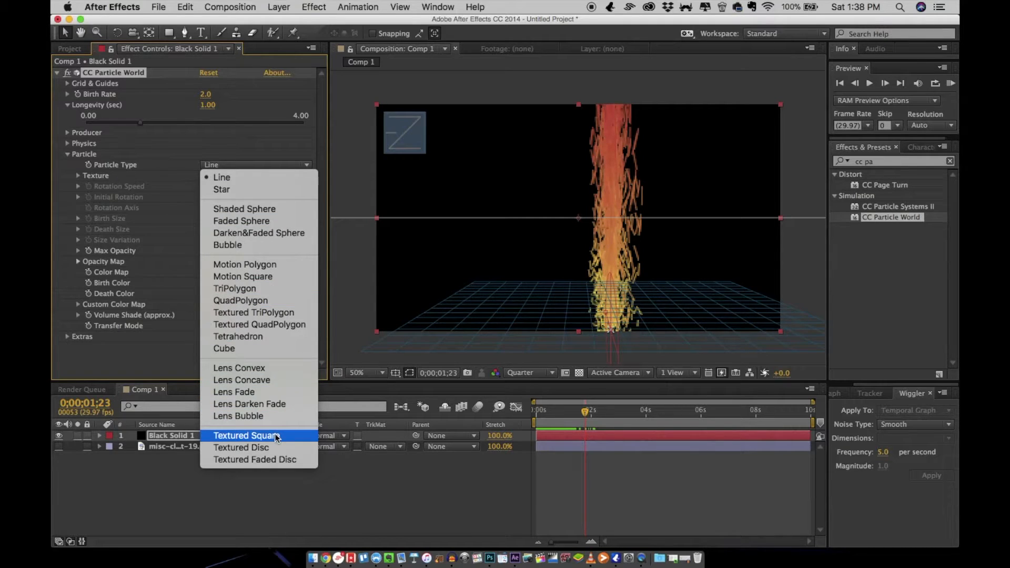
click(246, 436)
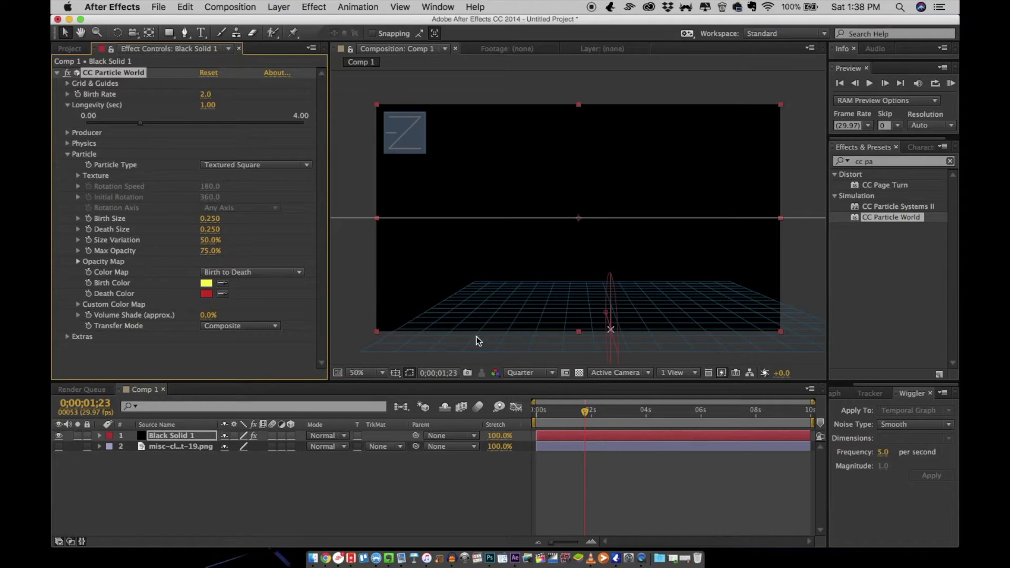
mouse_move(218, 173)
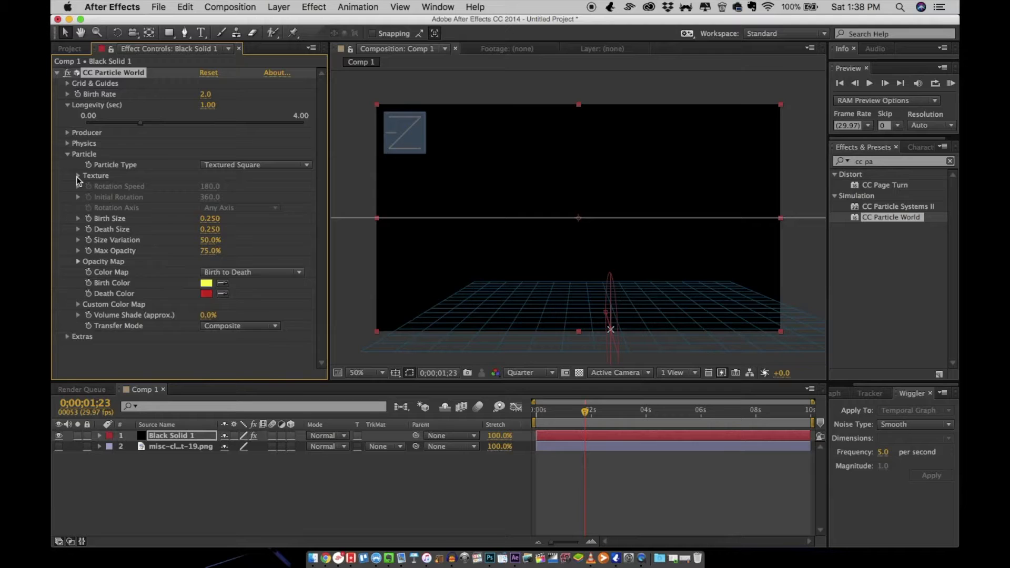
click(78, 176)
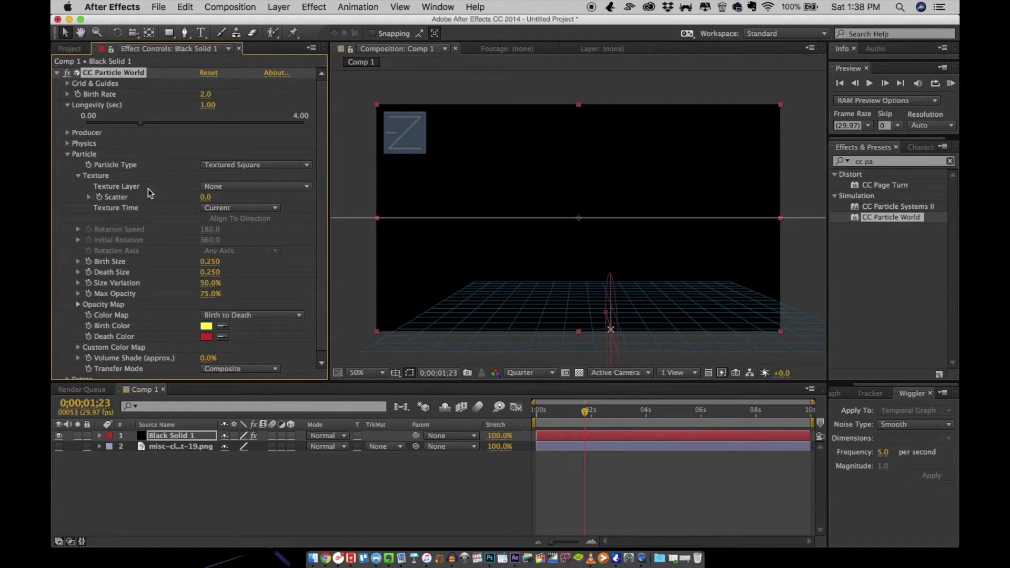
click(255, 186)
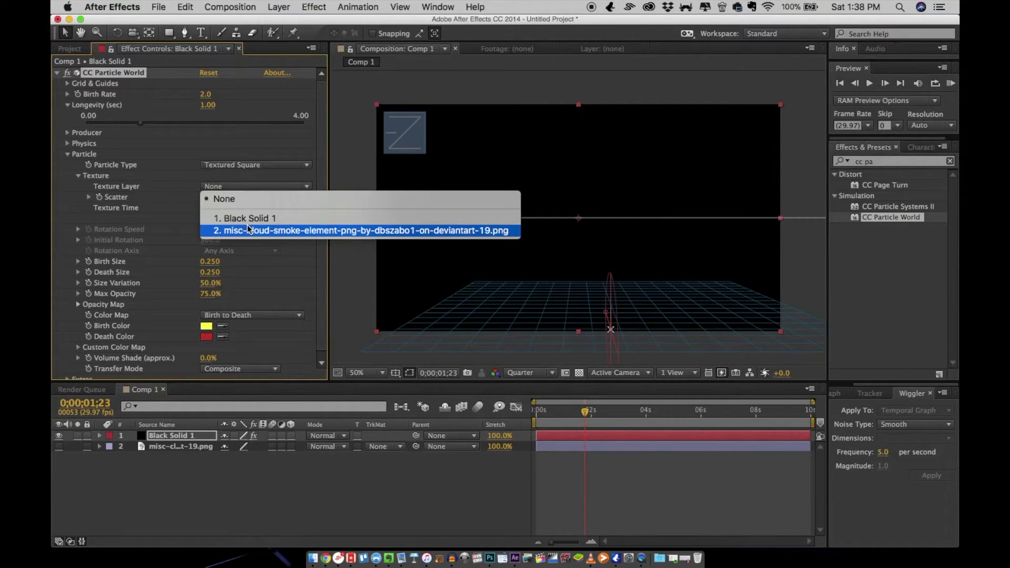
Use the cloud smoke PNG as texture and raise Birth Size to 0.84
click(362, 230)
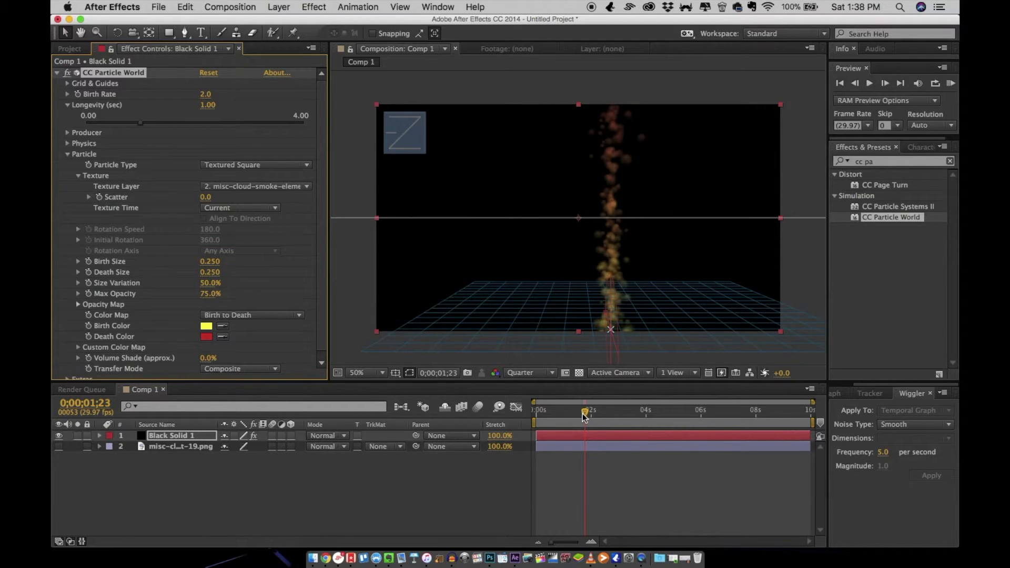
drag(582, 413, 559, 412)
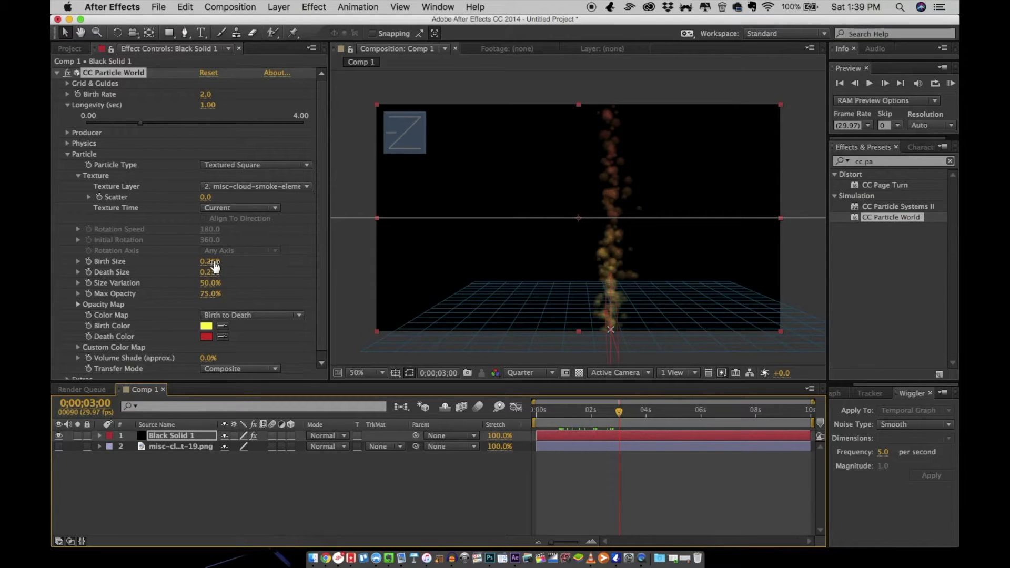
drag(210, 261, 222, 261)
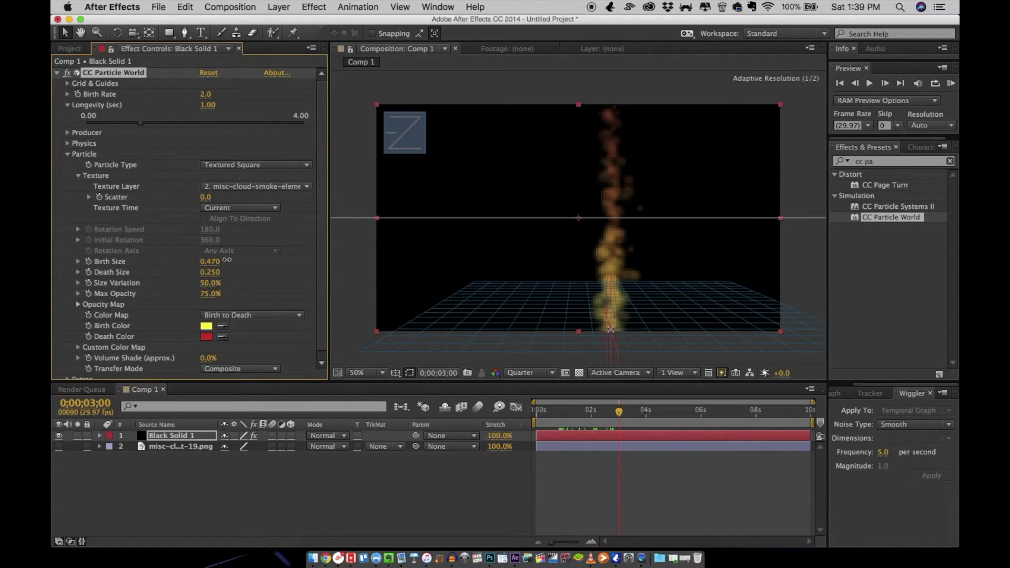
drag(209, 261, 215, 264)
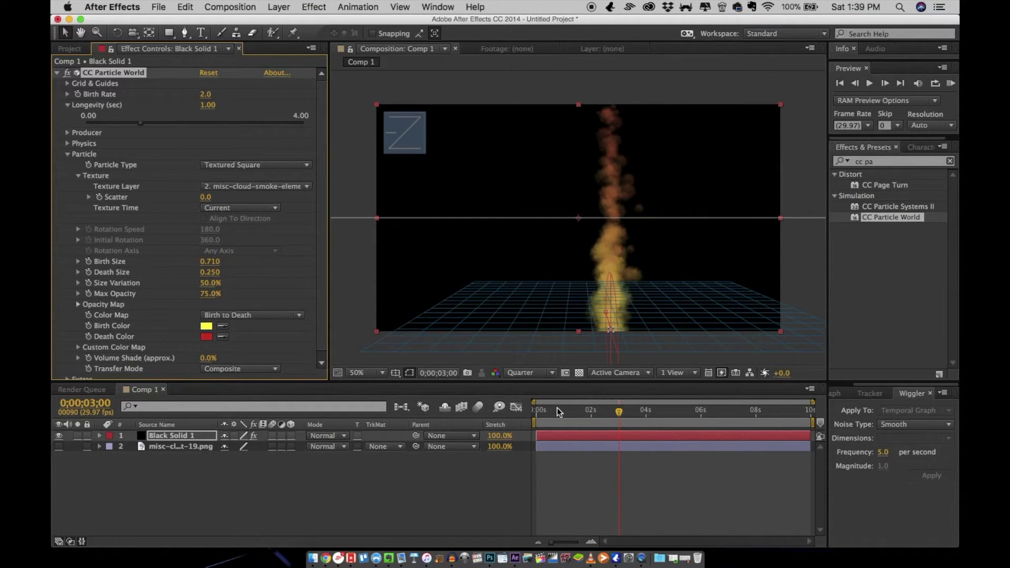
click(578, 410)
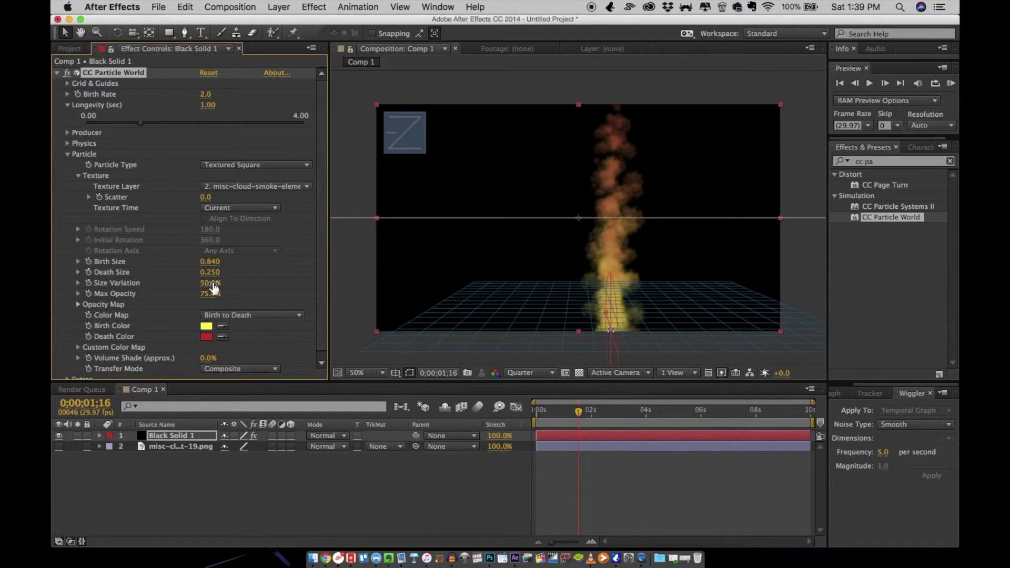
Increase Size Variation to 81% and scrub to check the smoke
drag(210, 282, 258, 280)
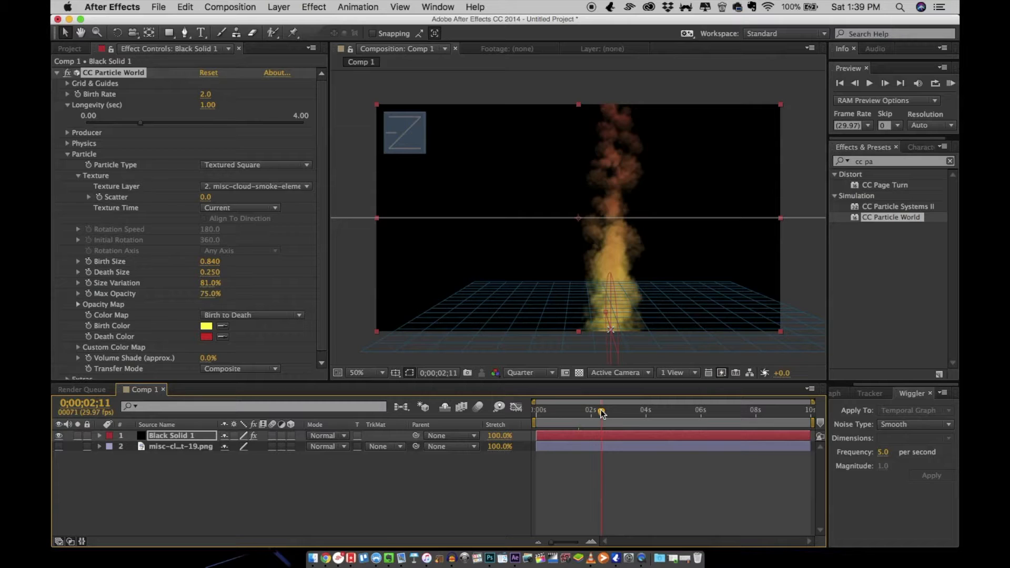
click(870, 83)
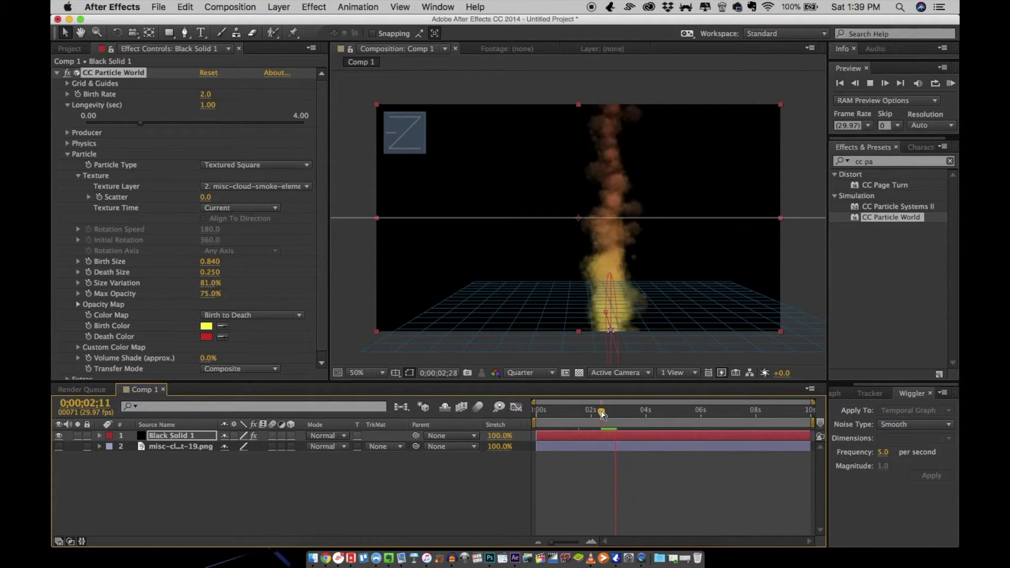
drag(601, 412, 573, 413)
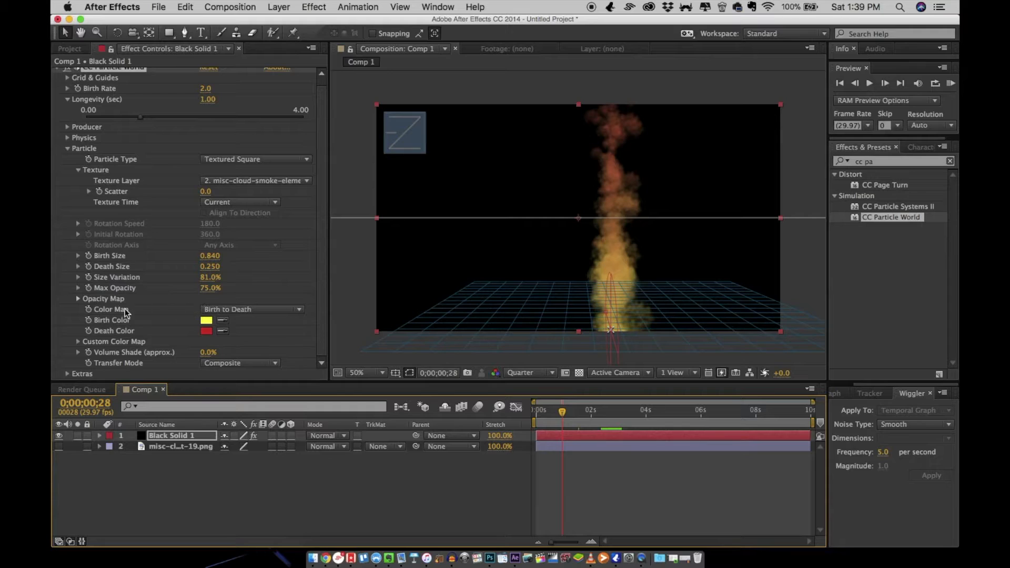
mouse_move(588, 214)
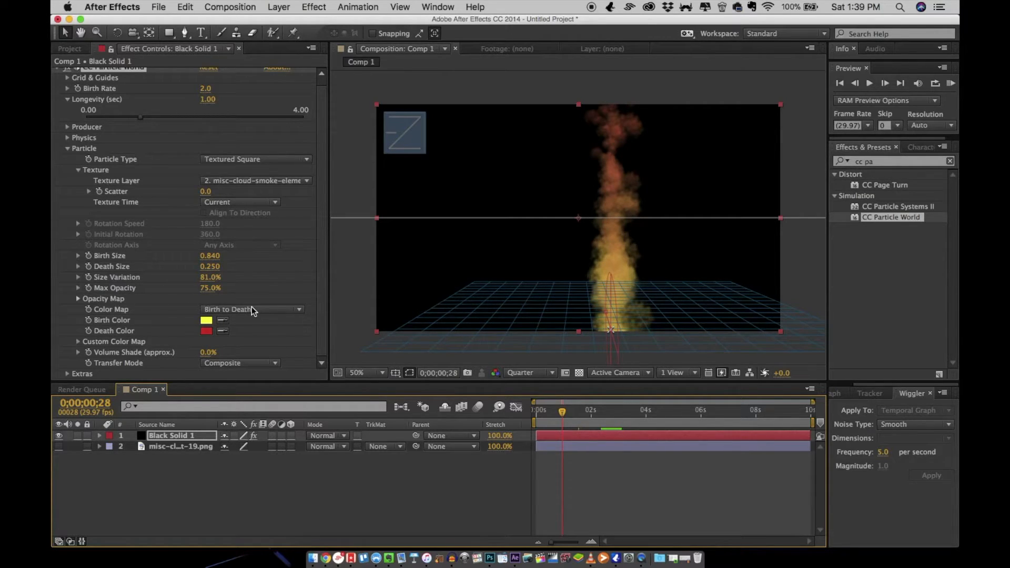
Keep the Birth to Death color map and set Max Opacity to 100.0
click(252, 310)
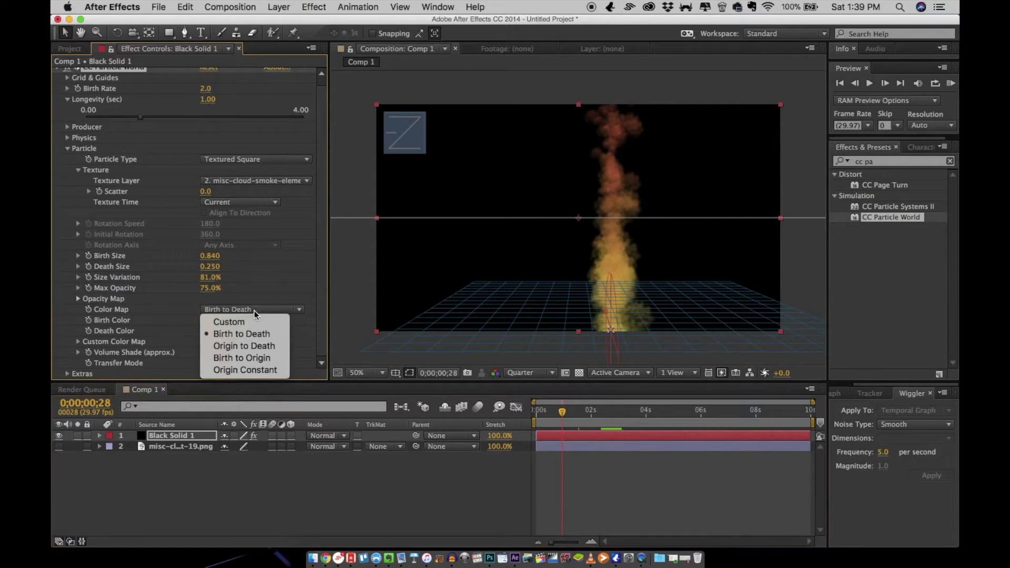
click(241, 334)
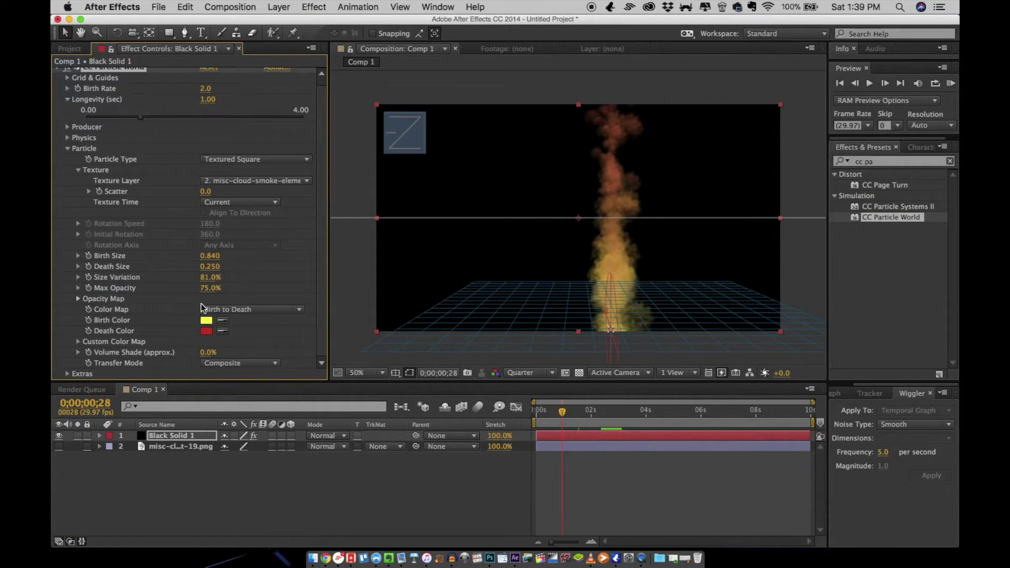
click(210, 288)
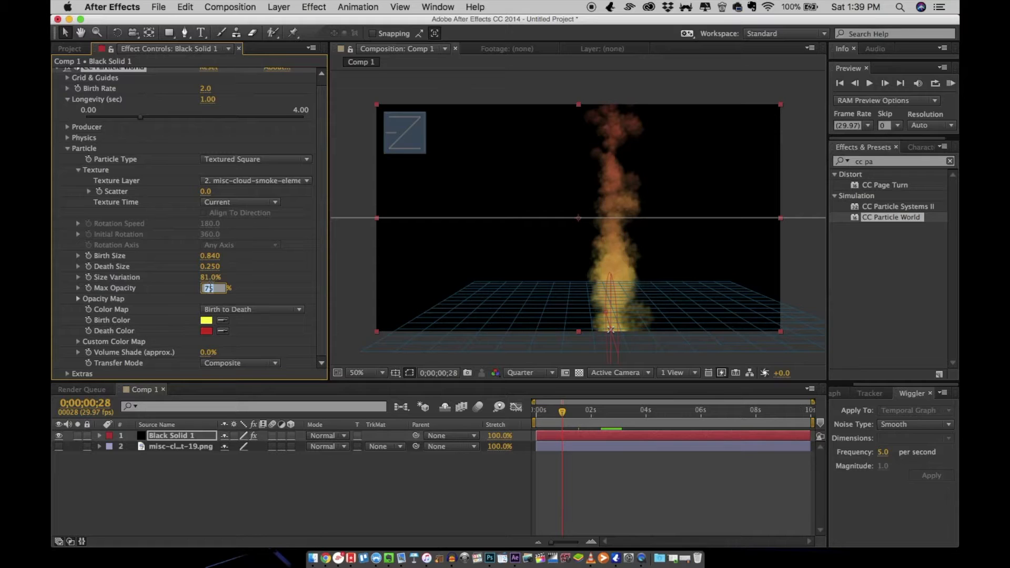
text(100.0%)
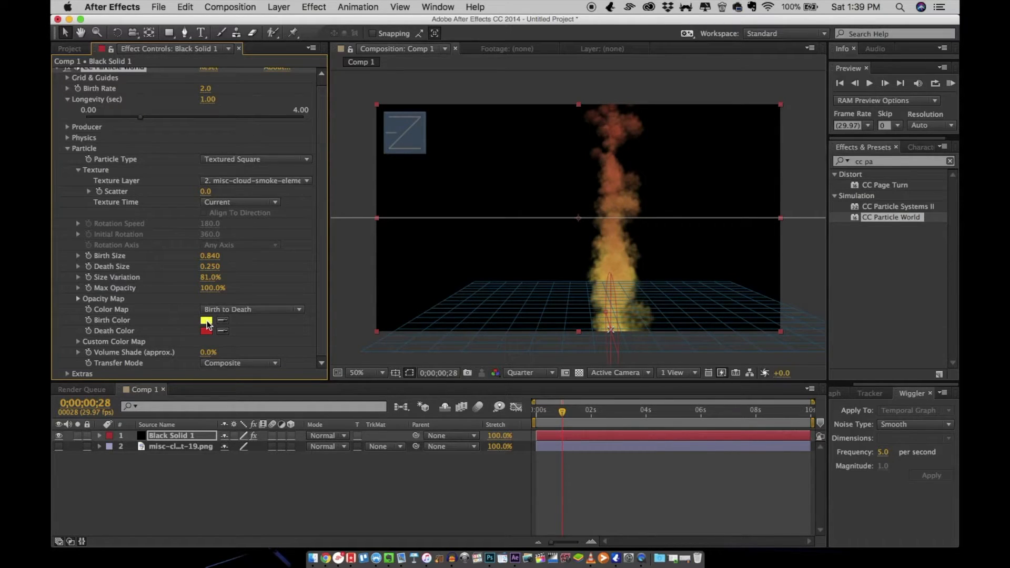
Set a white birth color and grey death color, then preview
click(206, 320)
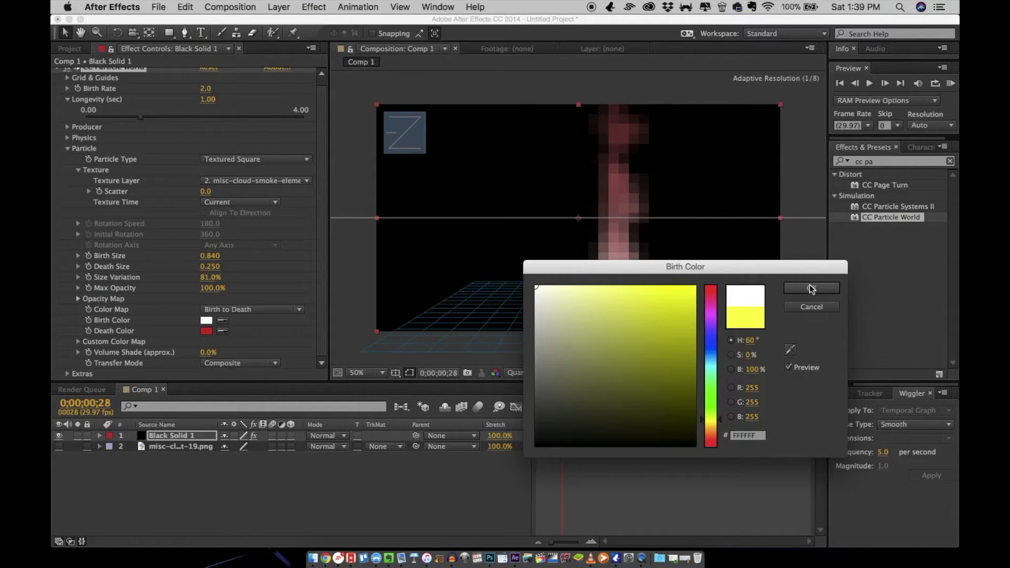
click(811, 288)
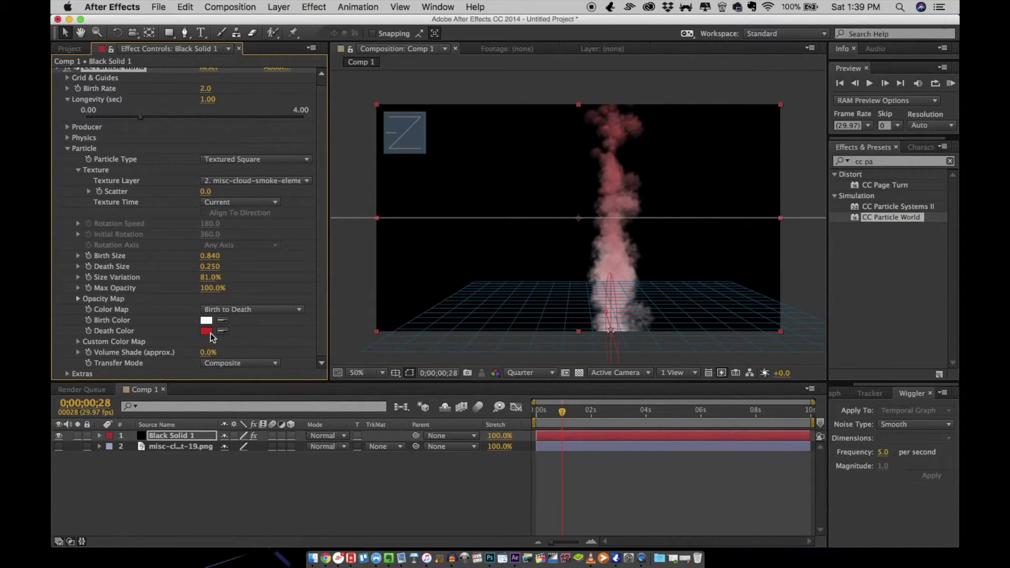
click(206, 330)
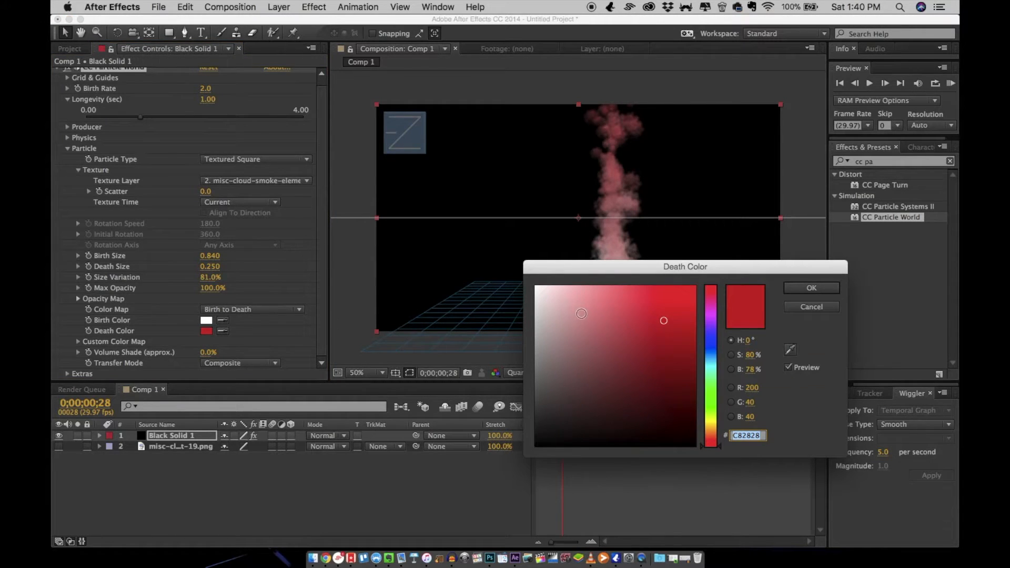
click(541, 333)
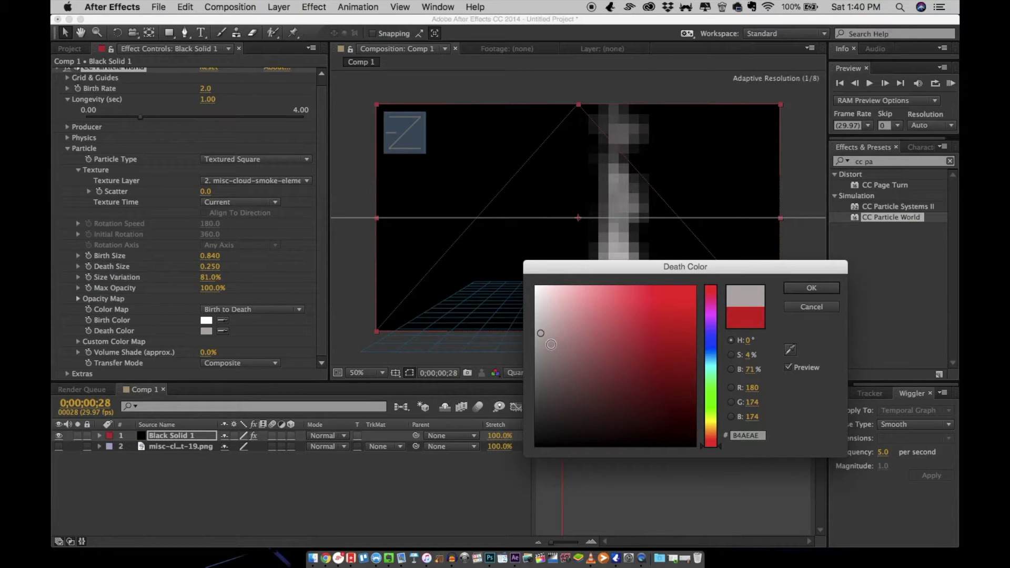
click(549, 346)
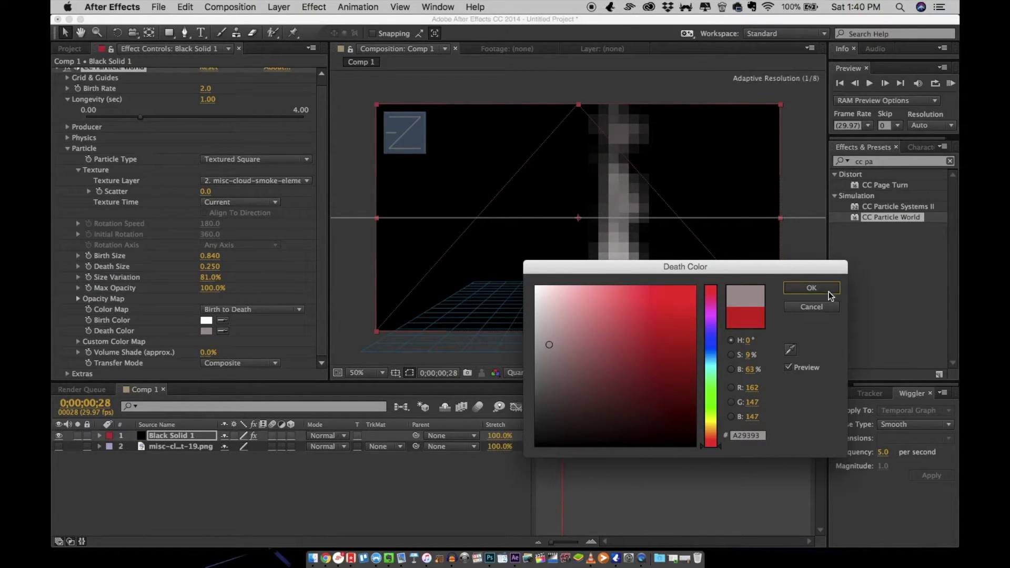
click(811, 288)
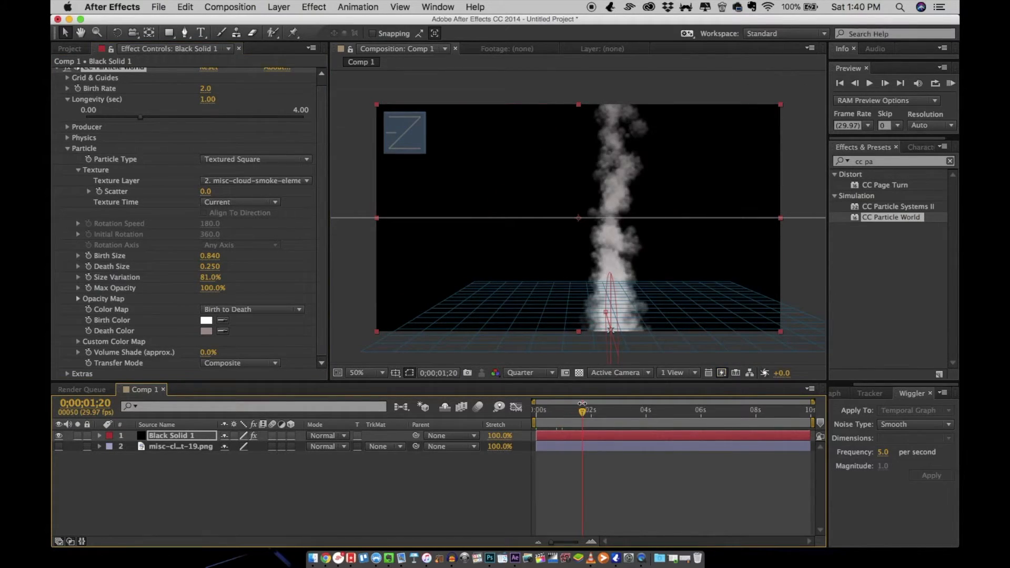
click(870, 83)
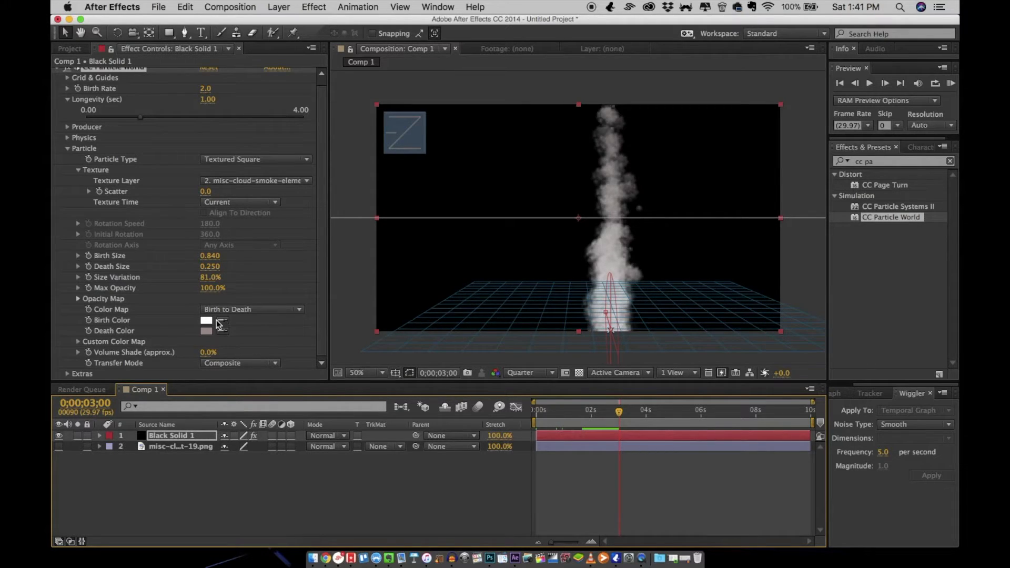
mouse_move(179, 339)
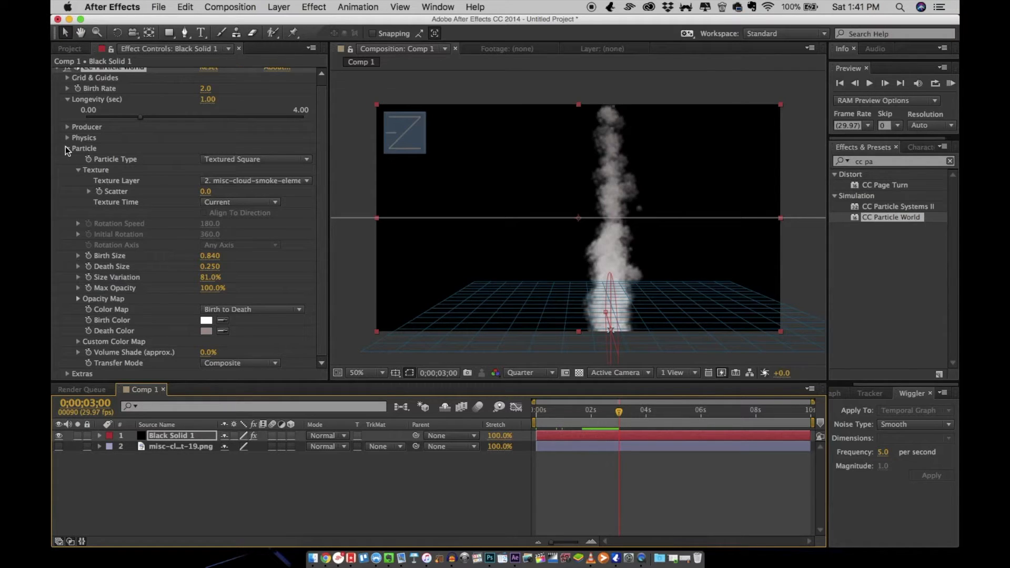
Apply Fast Blur with Blurriness 3.0, then search effects for 'wave'
click(67, 150)
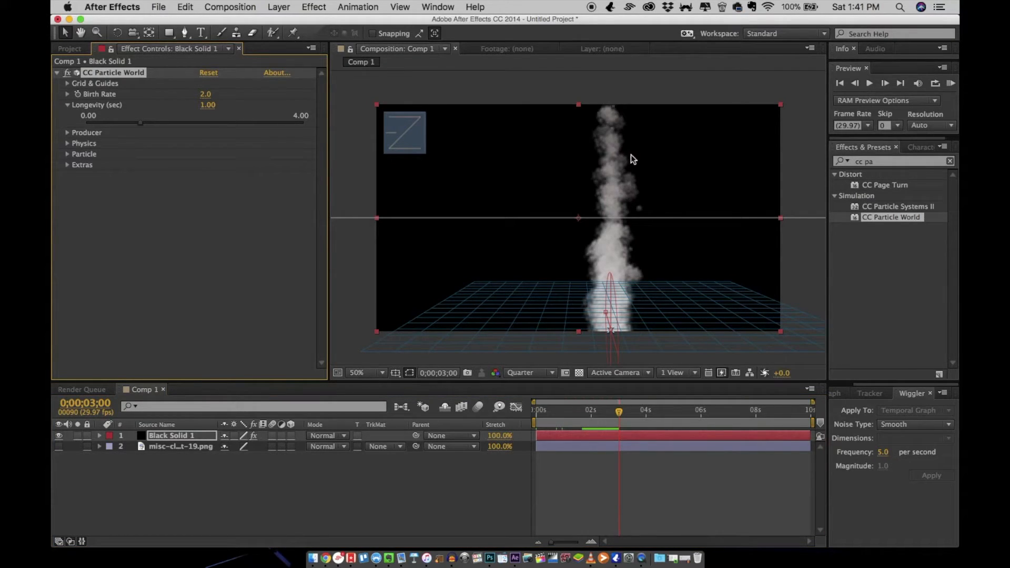
text(fast)
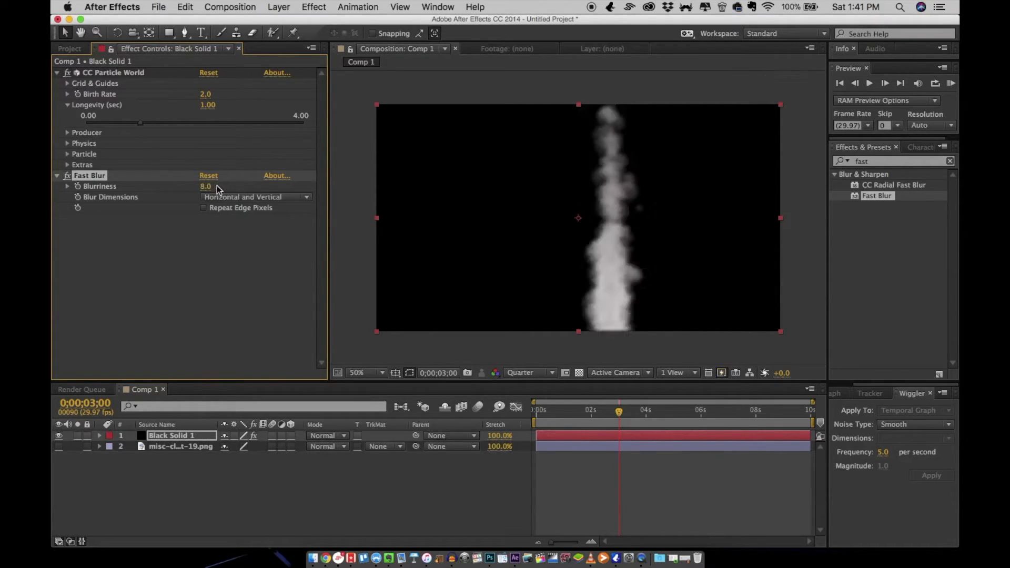
click(205, 187)
text(3)
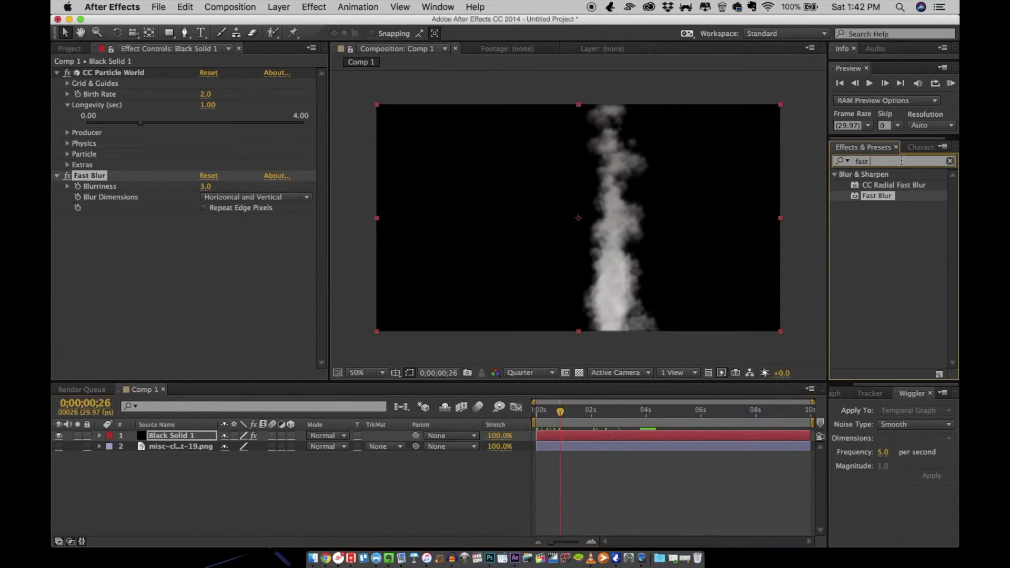
text(wave)
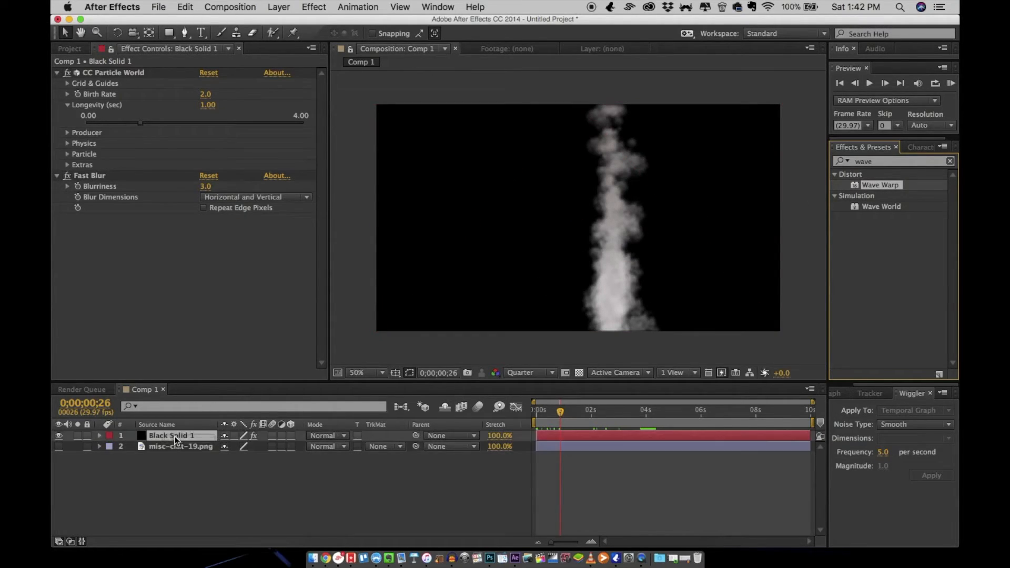
Apply a Circle Wave Warp (height 10, width 100, 45°, speed 0.2) and preview it
double_click(880, 185)
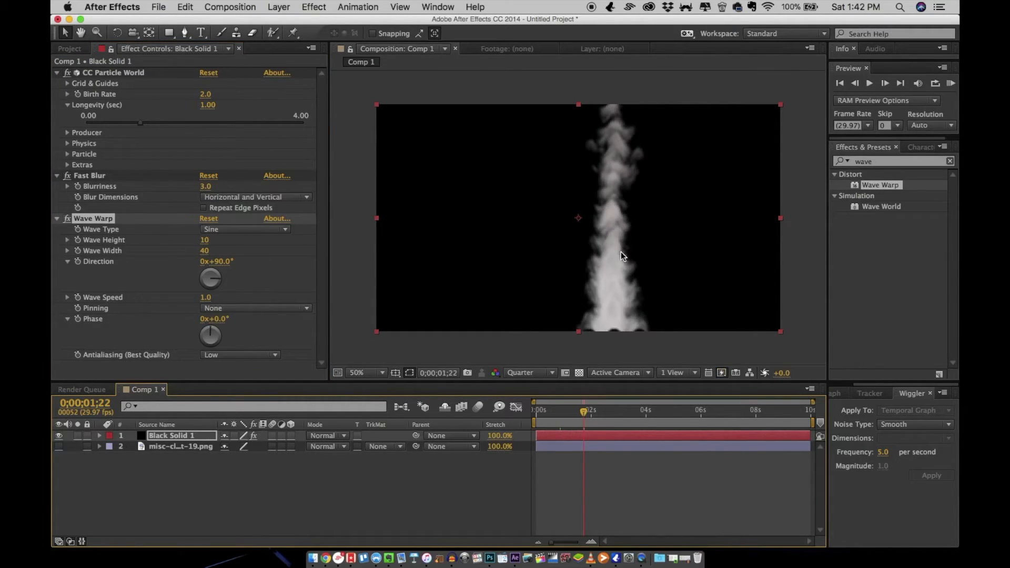
mouse_move(231, 275)
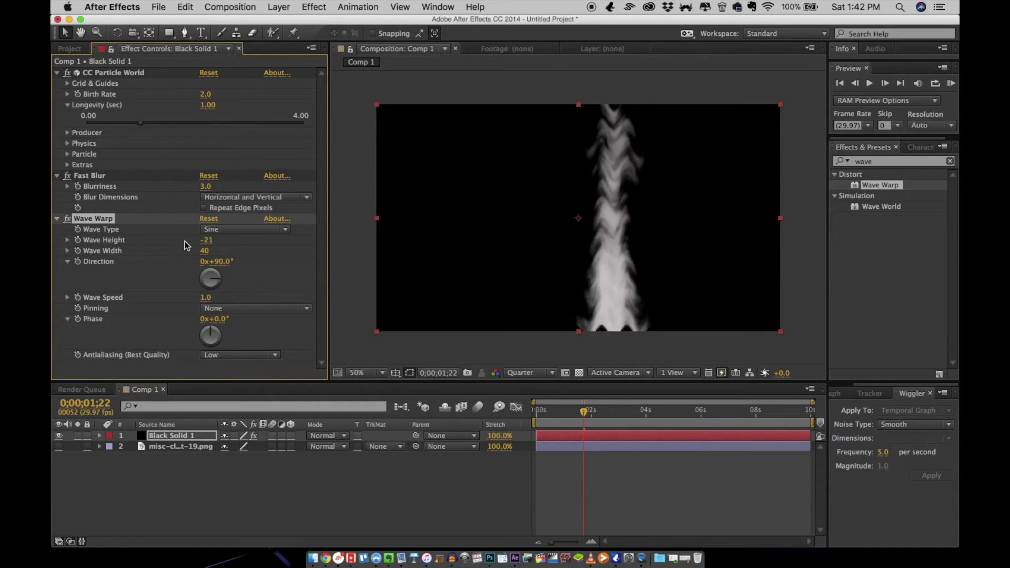
click(245, 229)
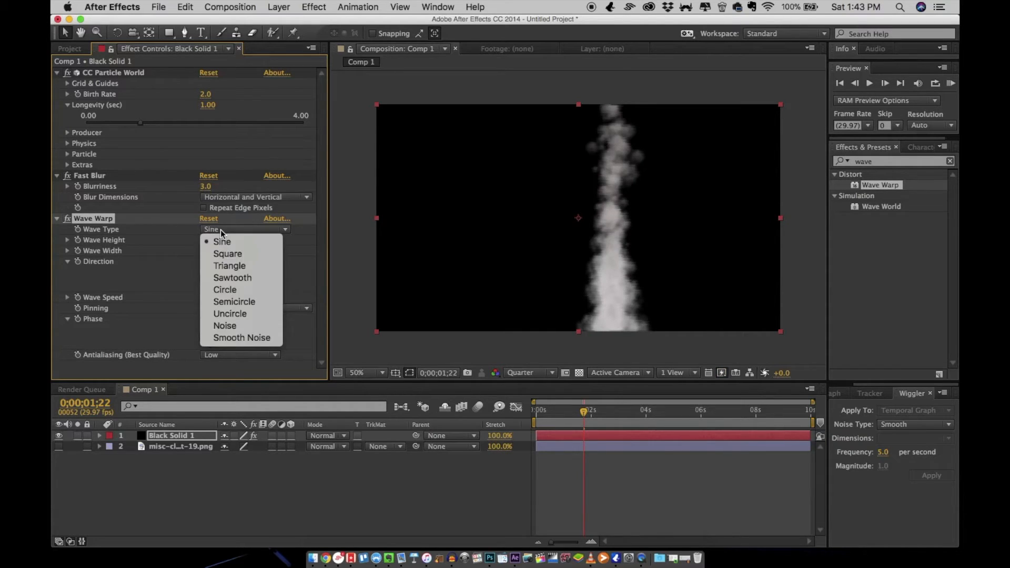
mouse_move(241, 313)
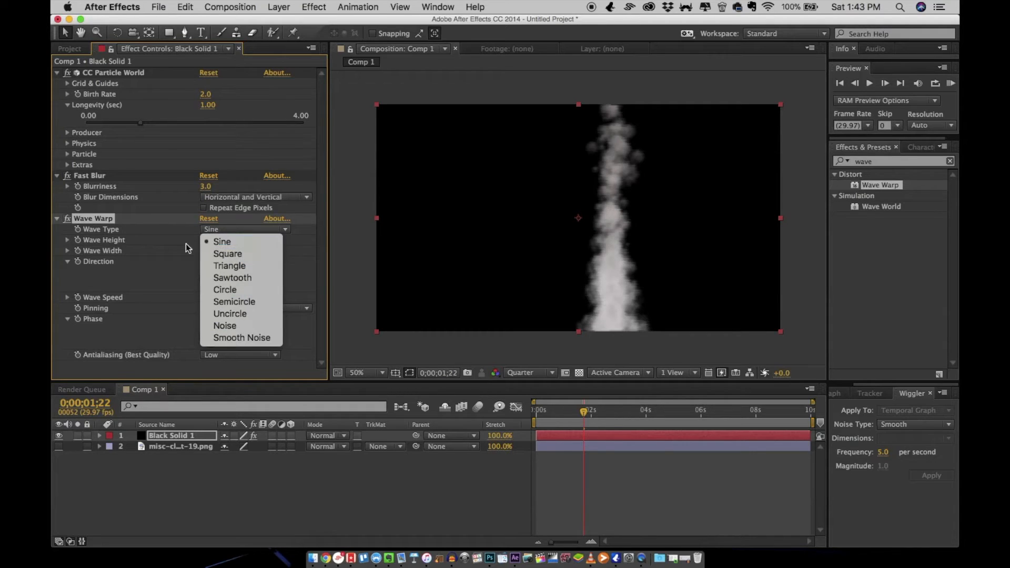
mouse_move(252, 290)
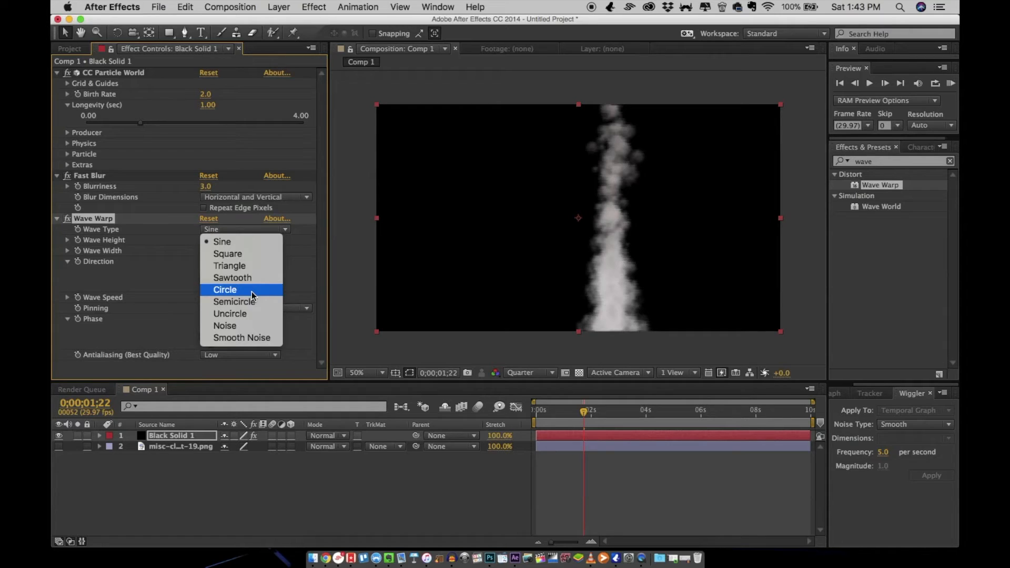
click(224, 289)
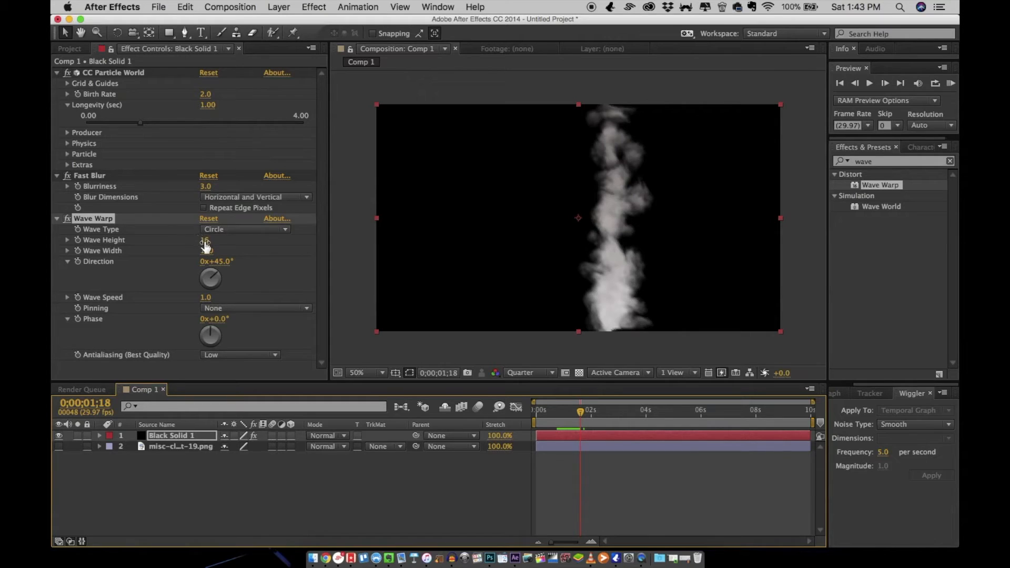
click(205, 240)
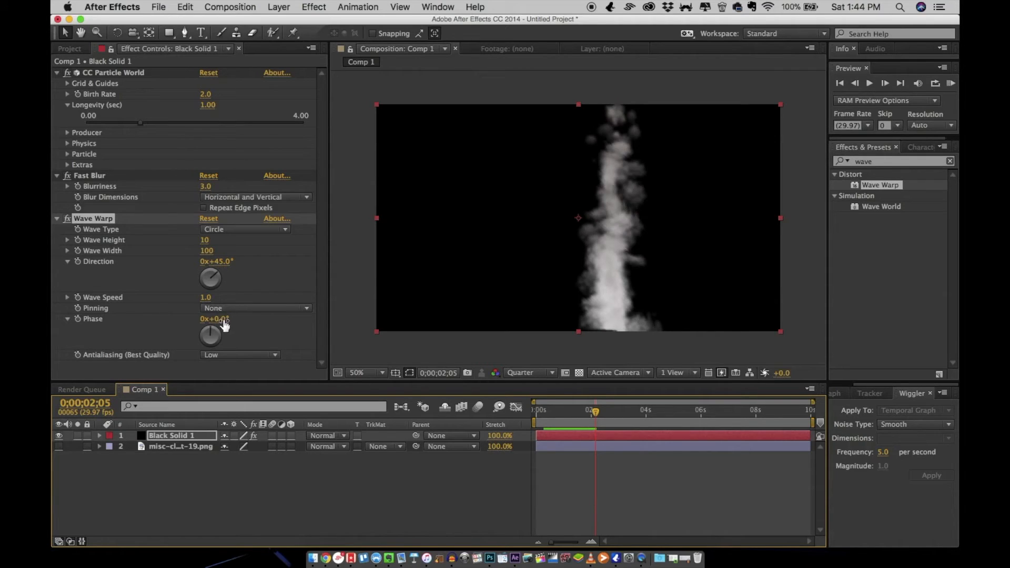
click(206, 297)
text(0.2)
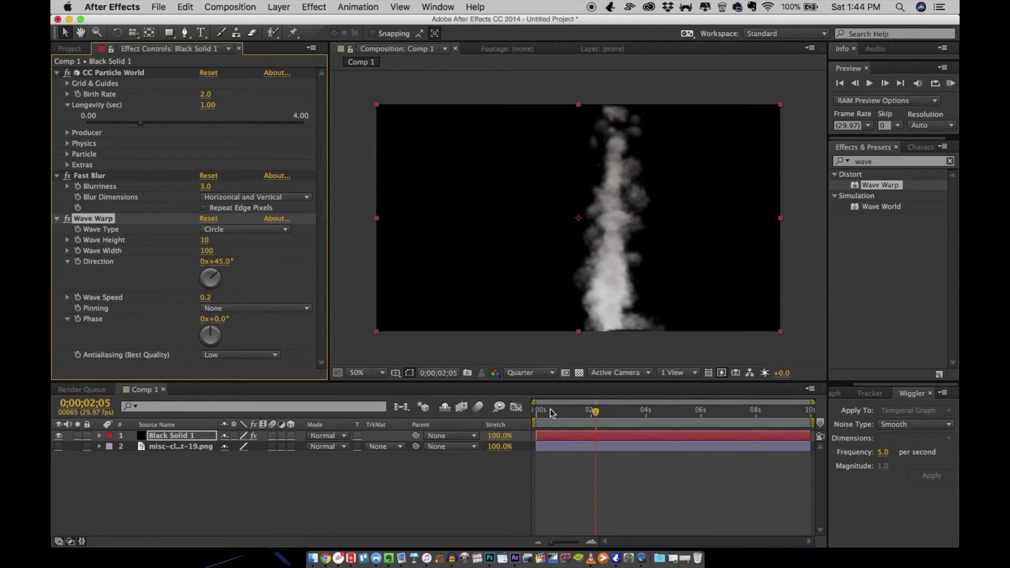
click(870, 83)
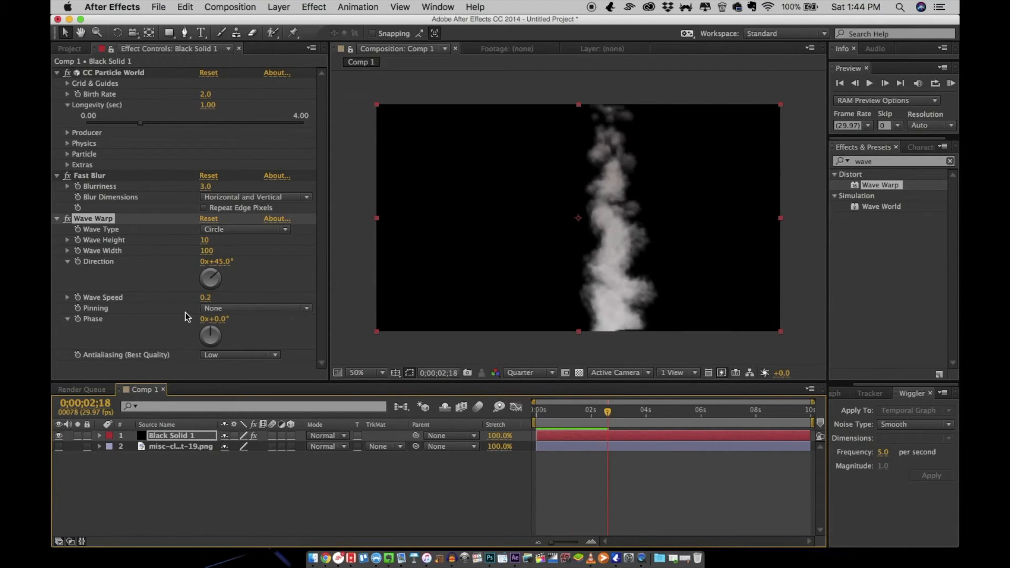
mouse_move(290, 444)
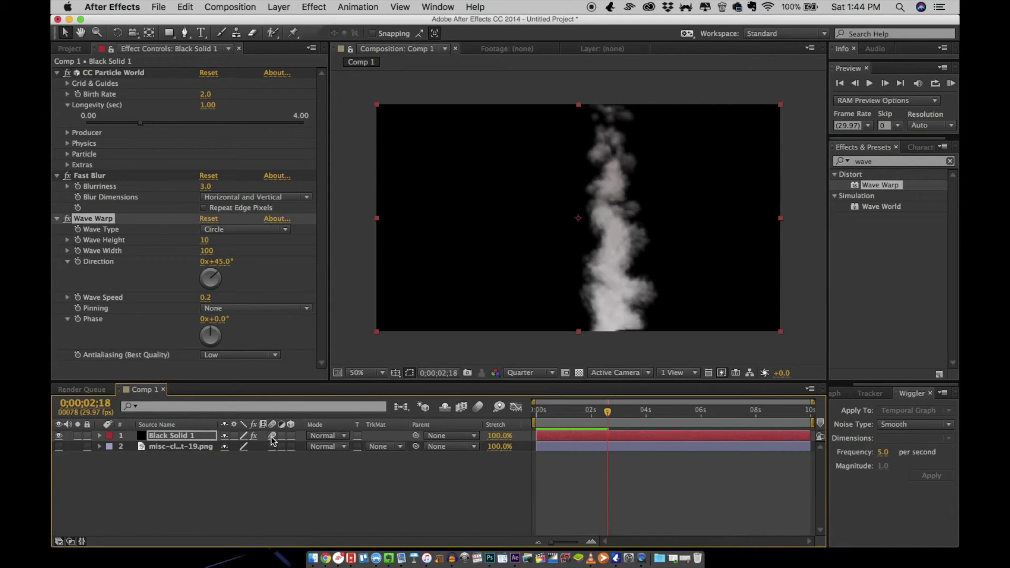
mouse_move(478, 407)
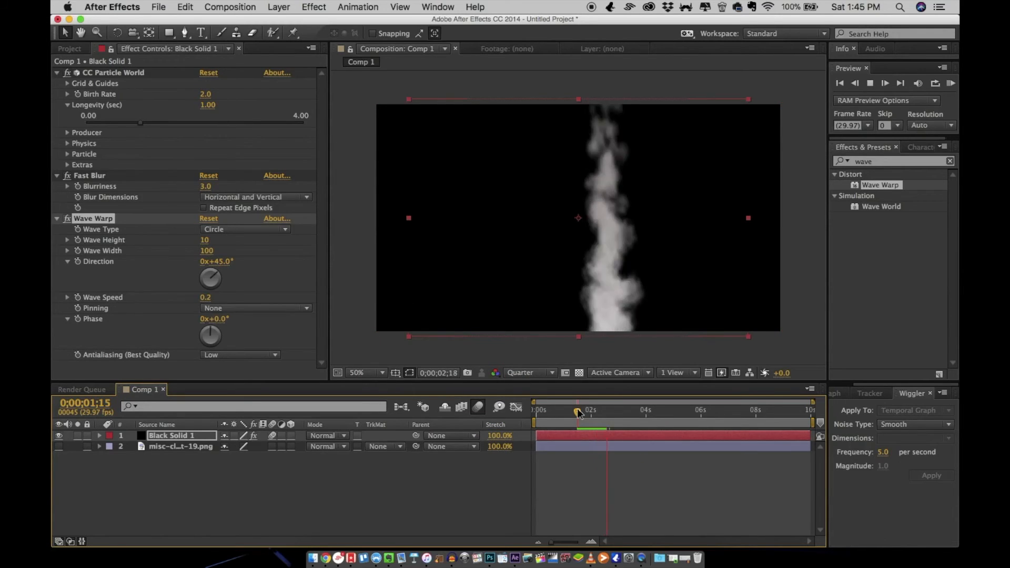
Scrub the timeline through the smoke animation before time-stretching it
drag(578, 411, 574, 411)
text(1000)
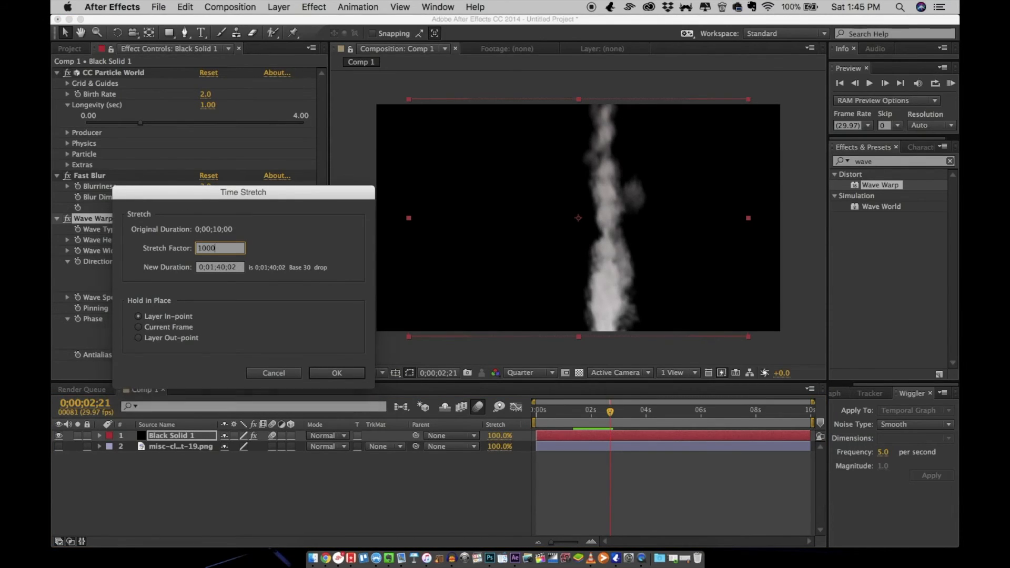
Confirm the 1000% time stretch and preview the slowed smoke up to about 3 seconds
click(336, 373)
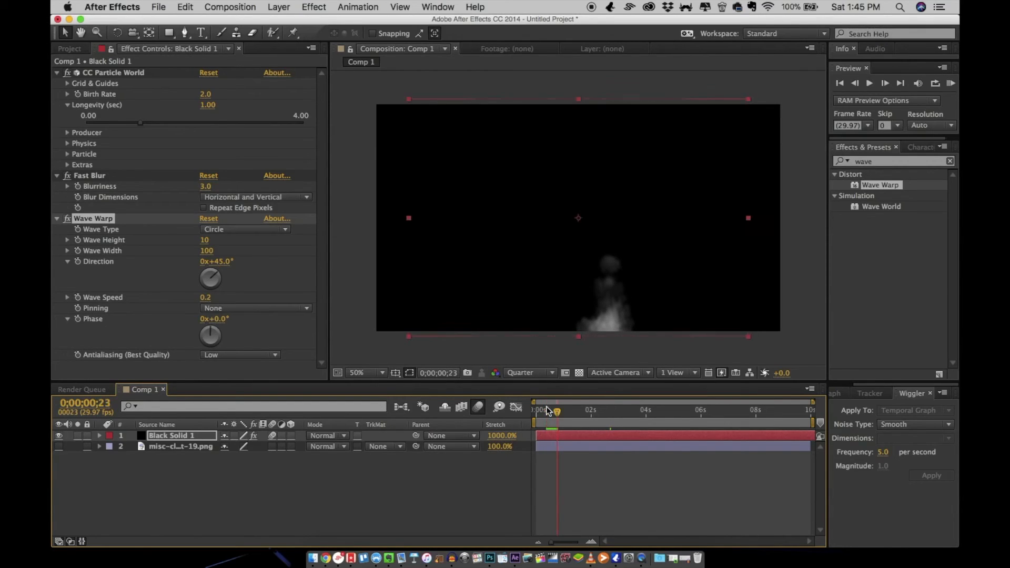
click(869, 83)
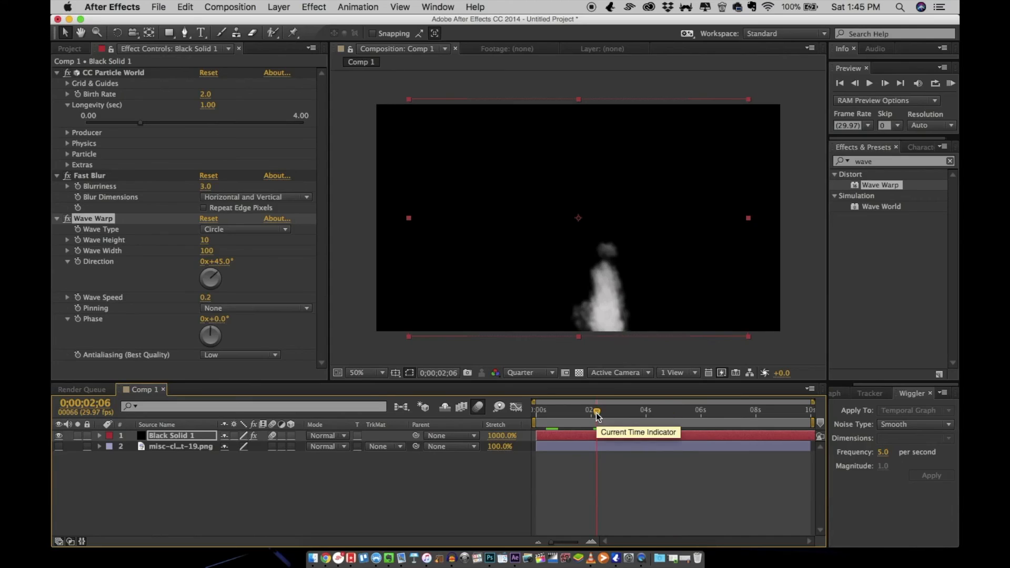
click(870, 83)
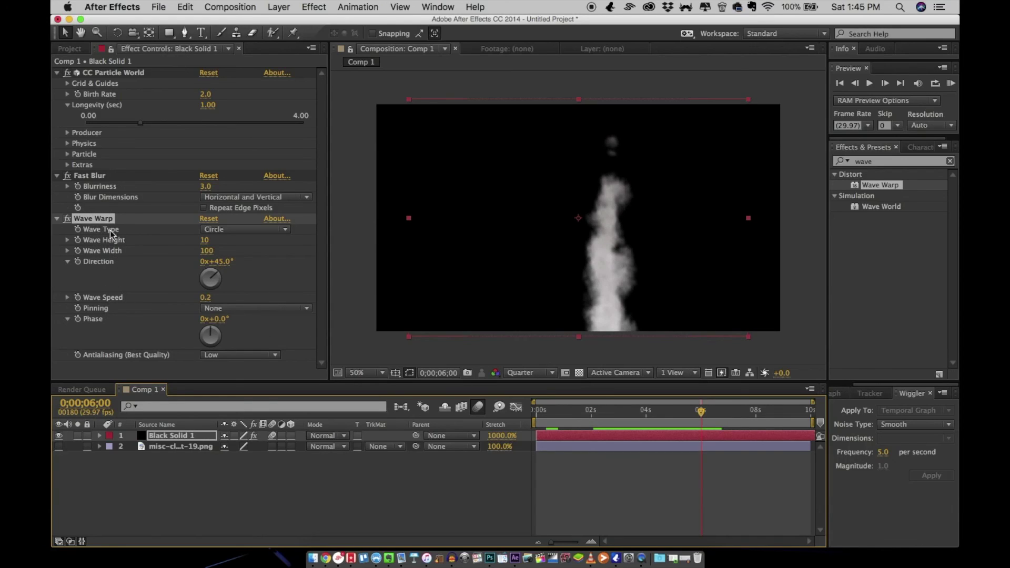
mouse_move(622, 412)
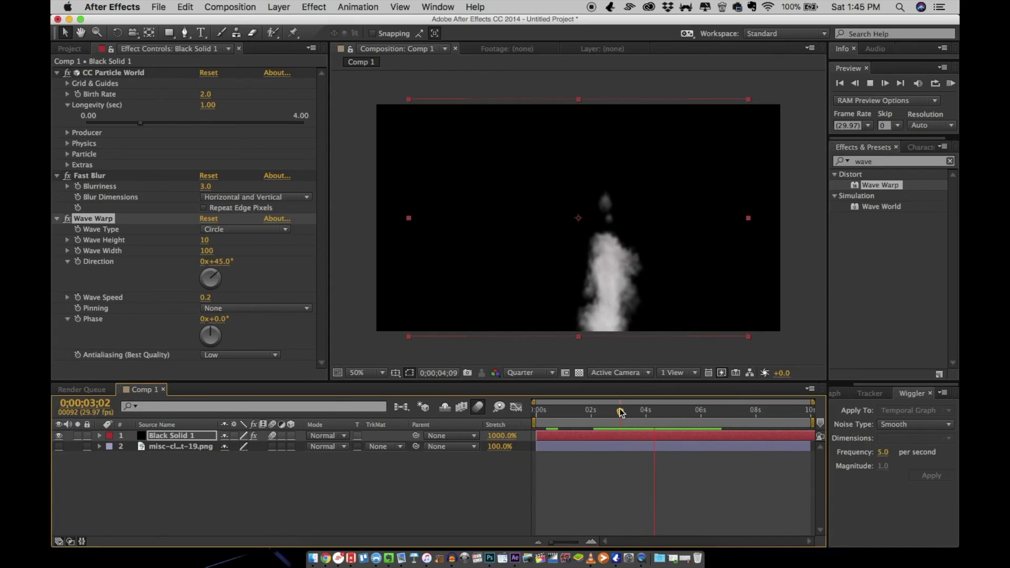
click(681, 410)
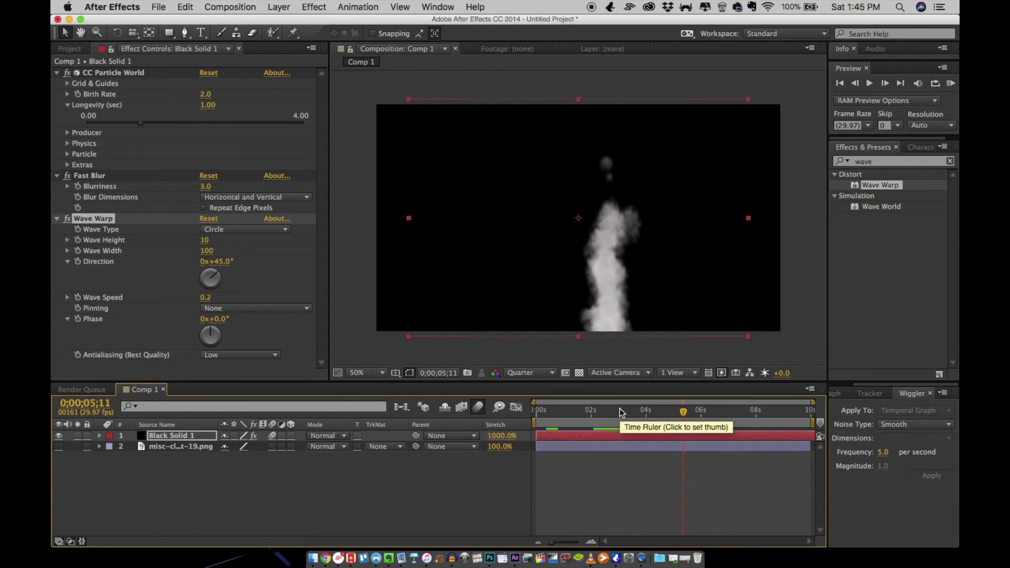